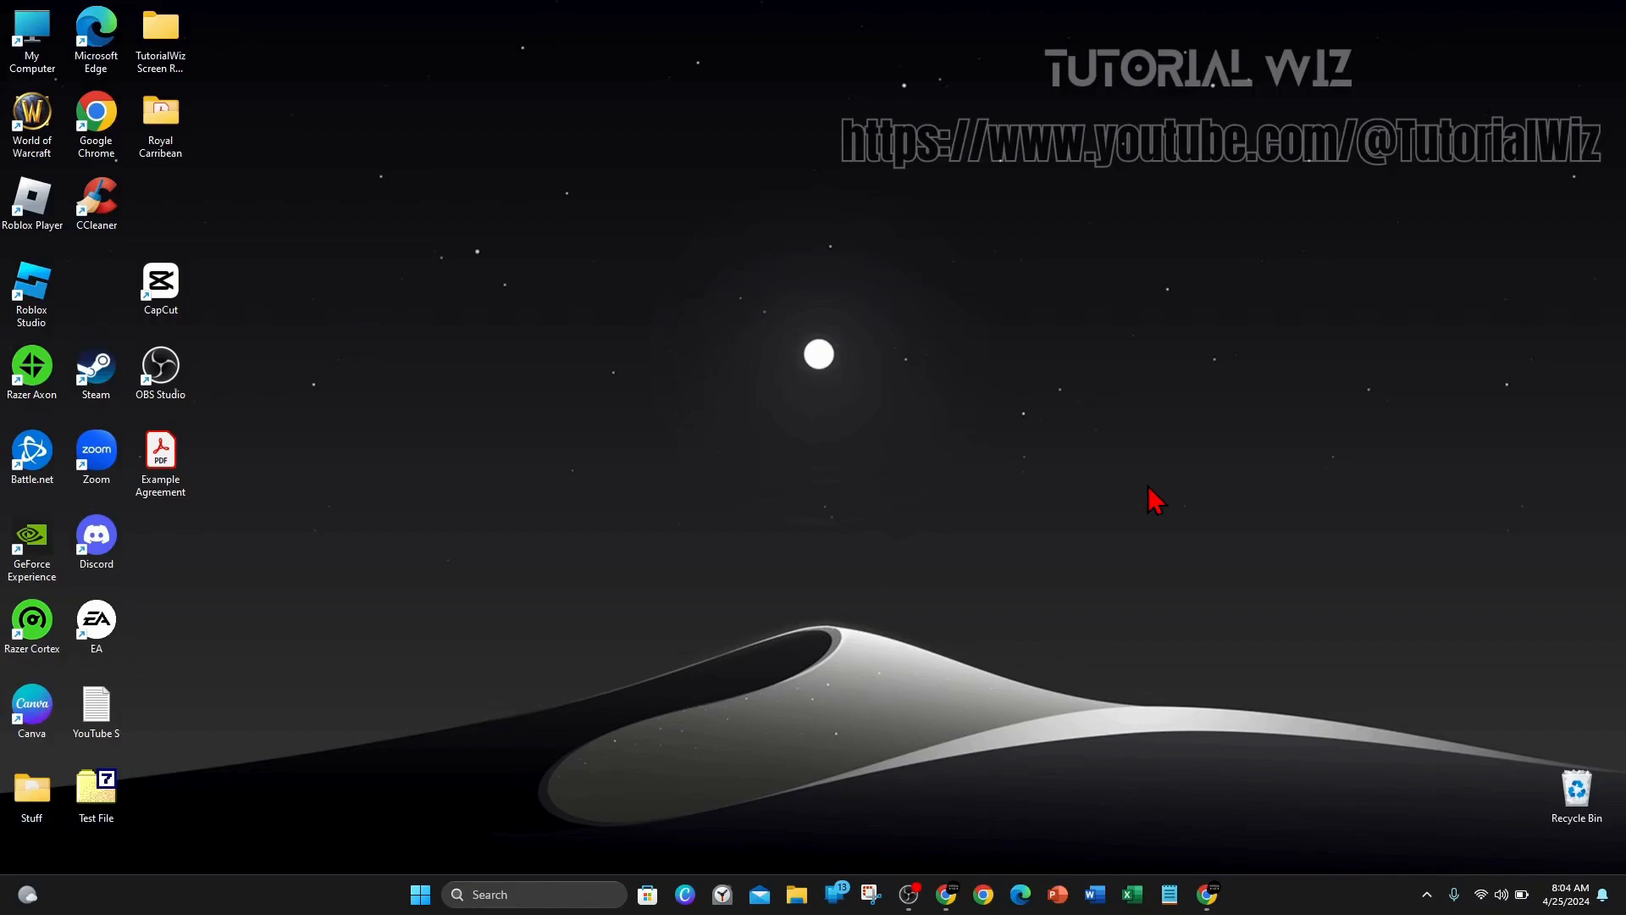
pyautogui.moveTo(1061, 456)
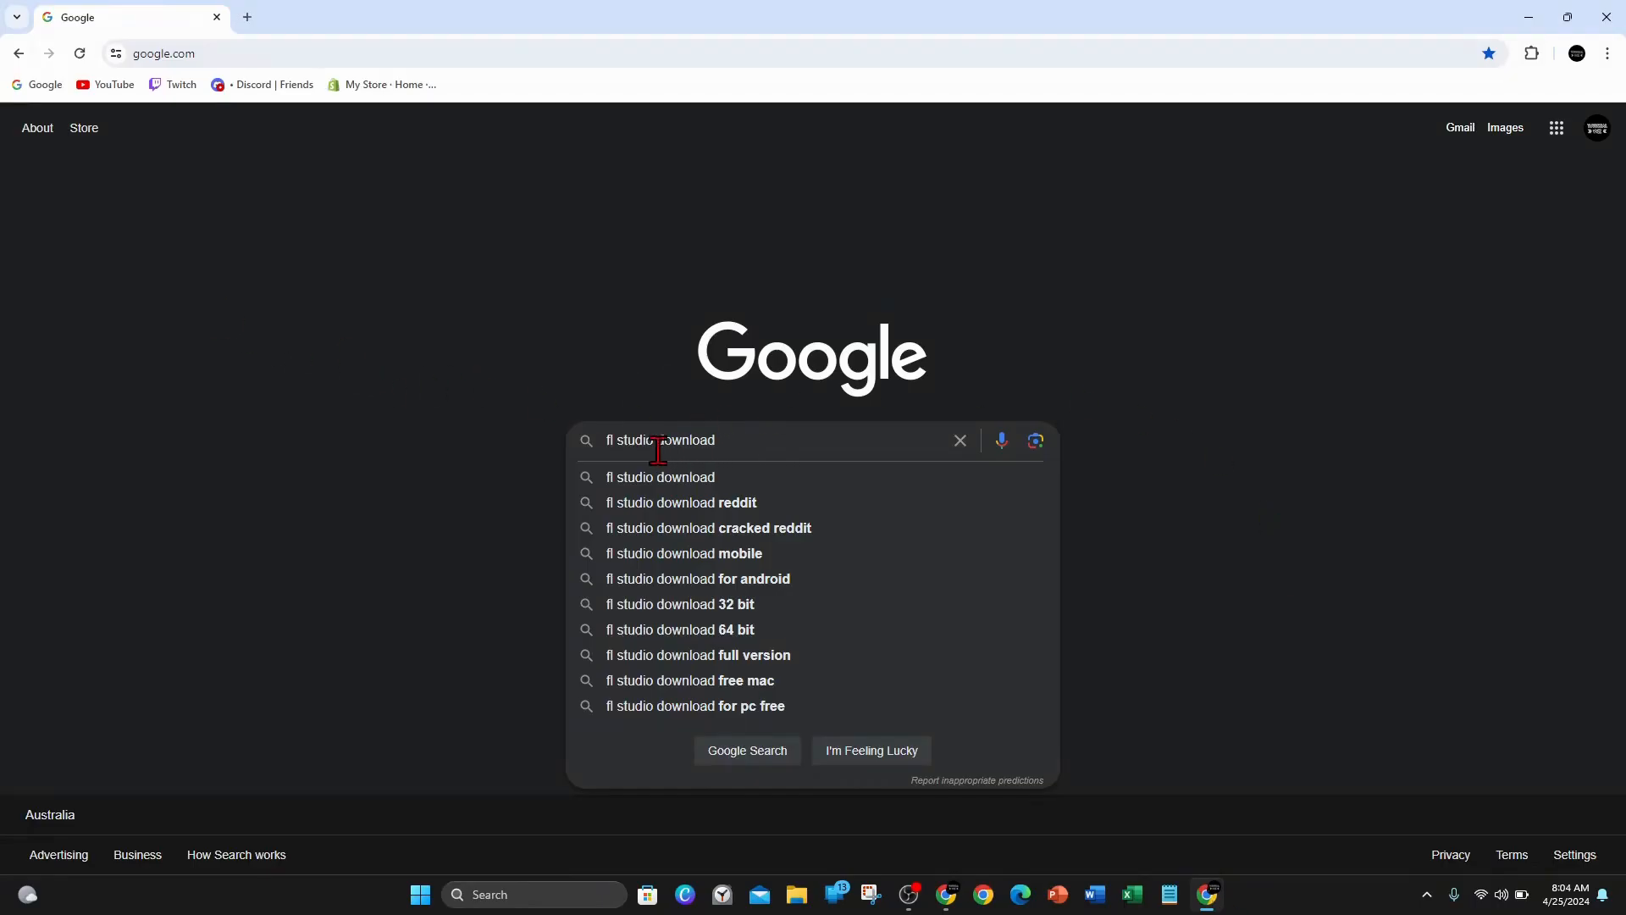
pyautogui.moveTo(925, 409)
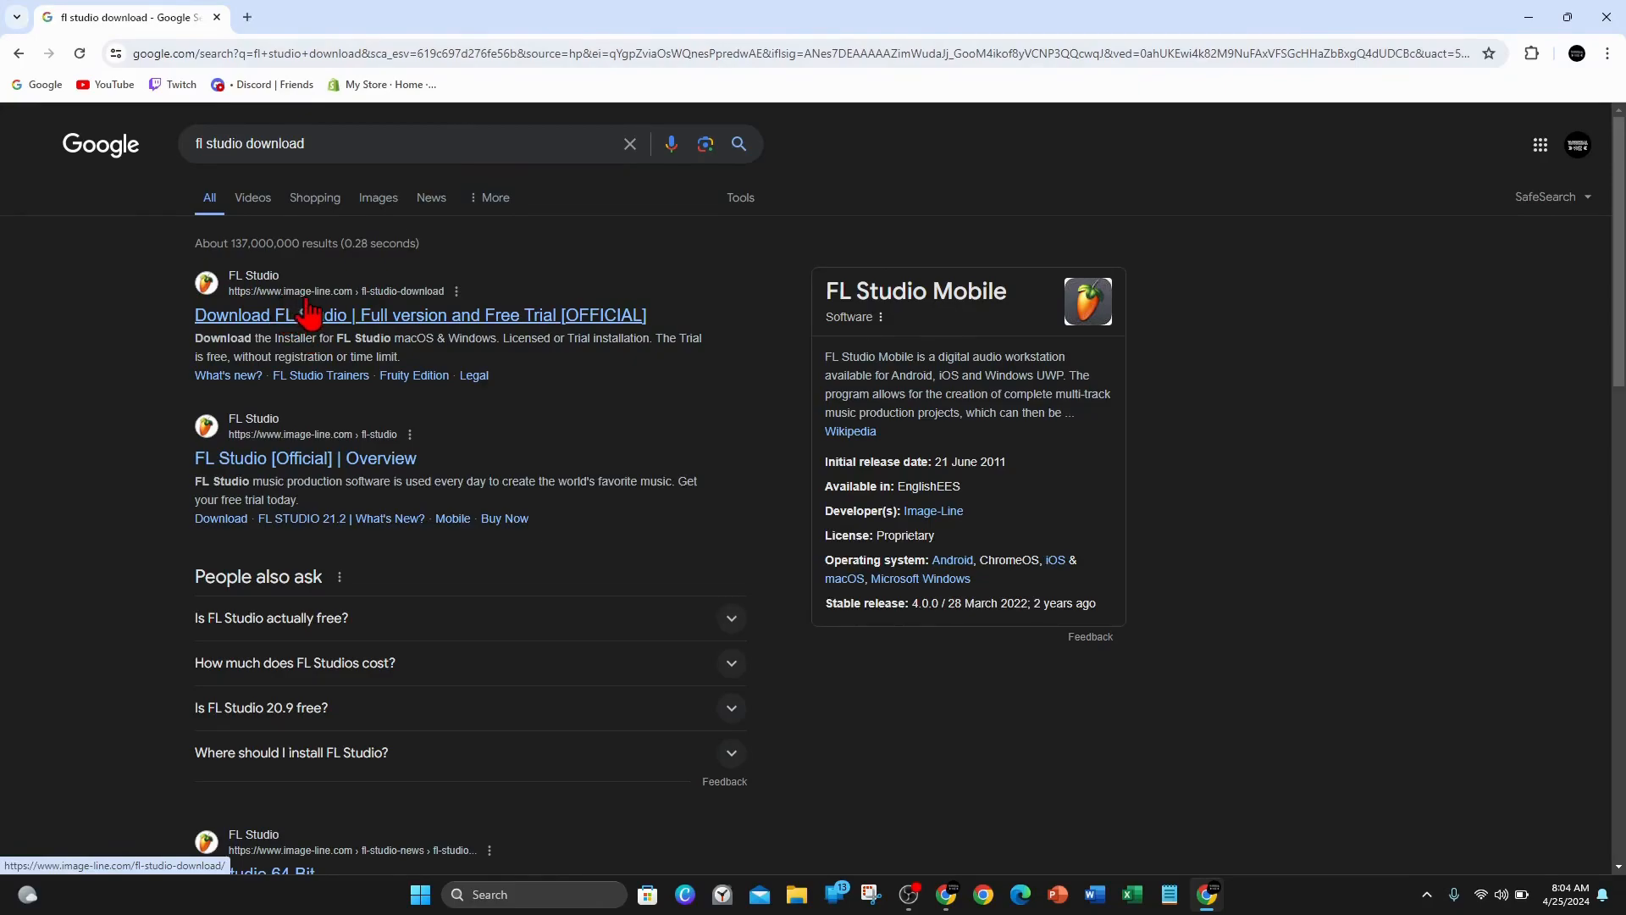
pyautogui.moveTo(223, 344)
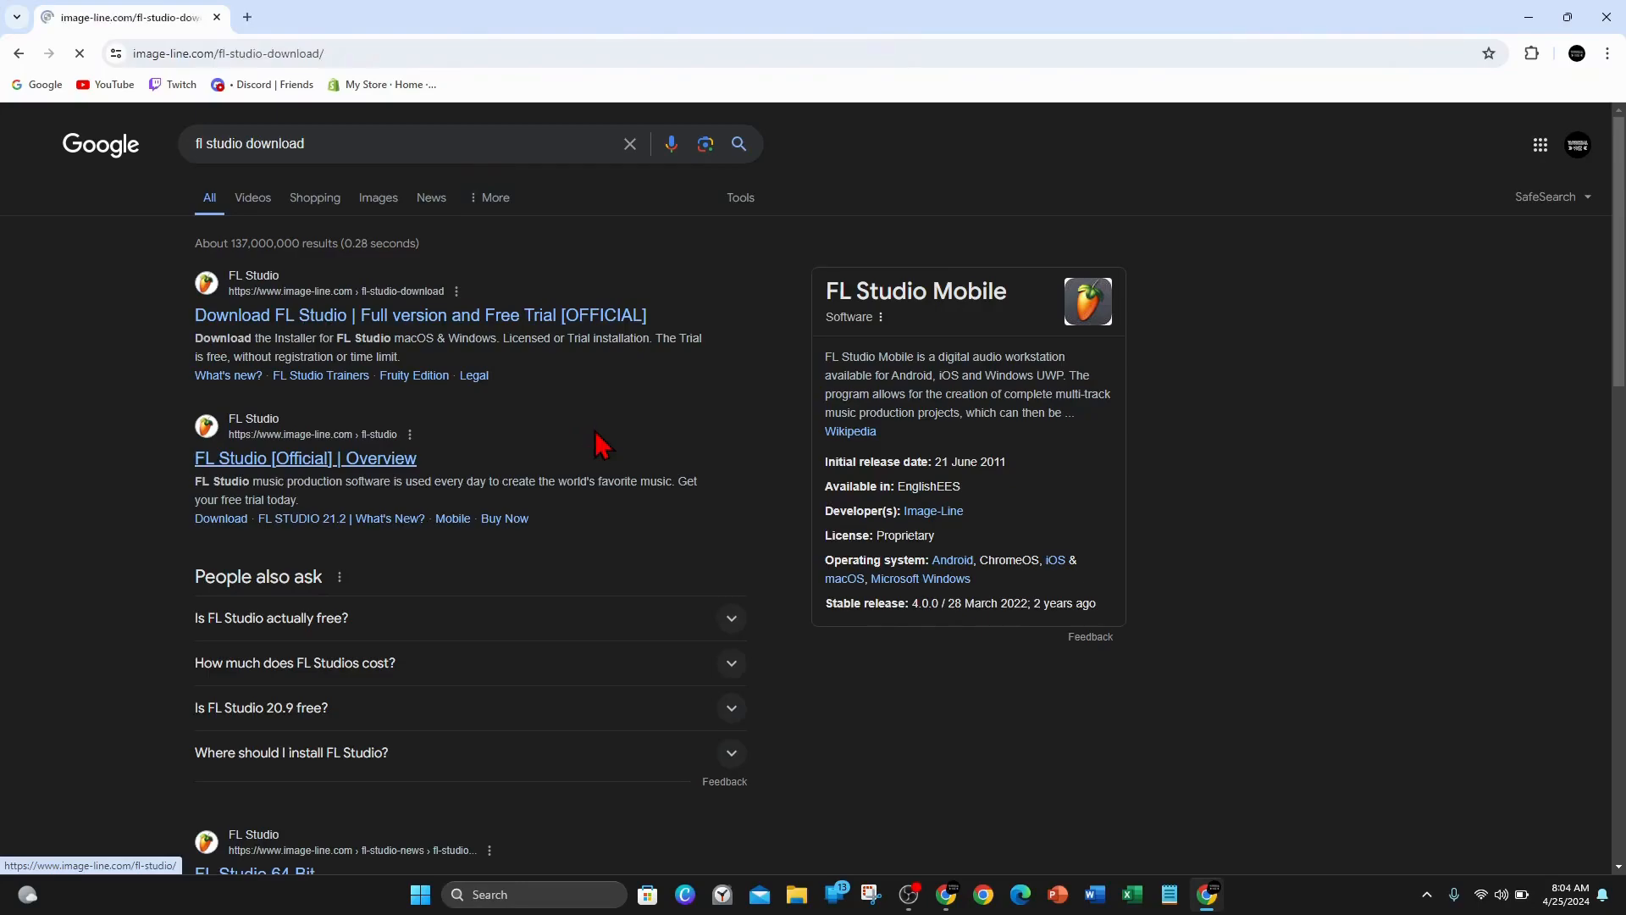
# - Accept the Image-Line cookies and download the FL Studio 21.2.3.4004 Windows installer
pyautogui.click(420, 315)
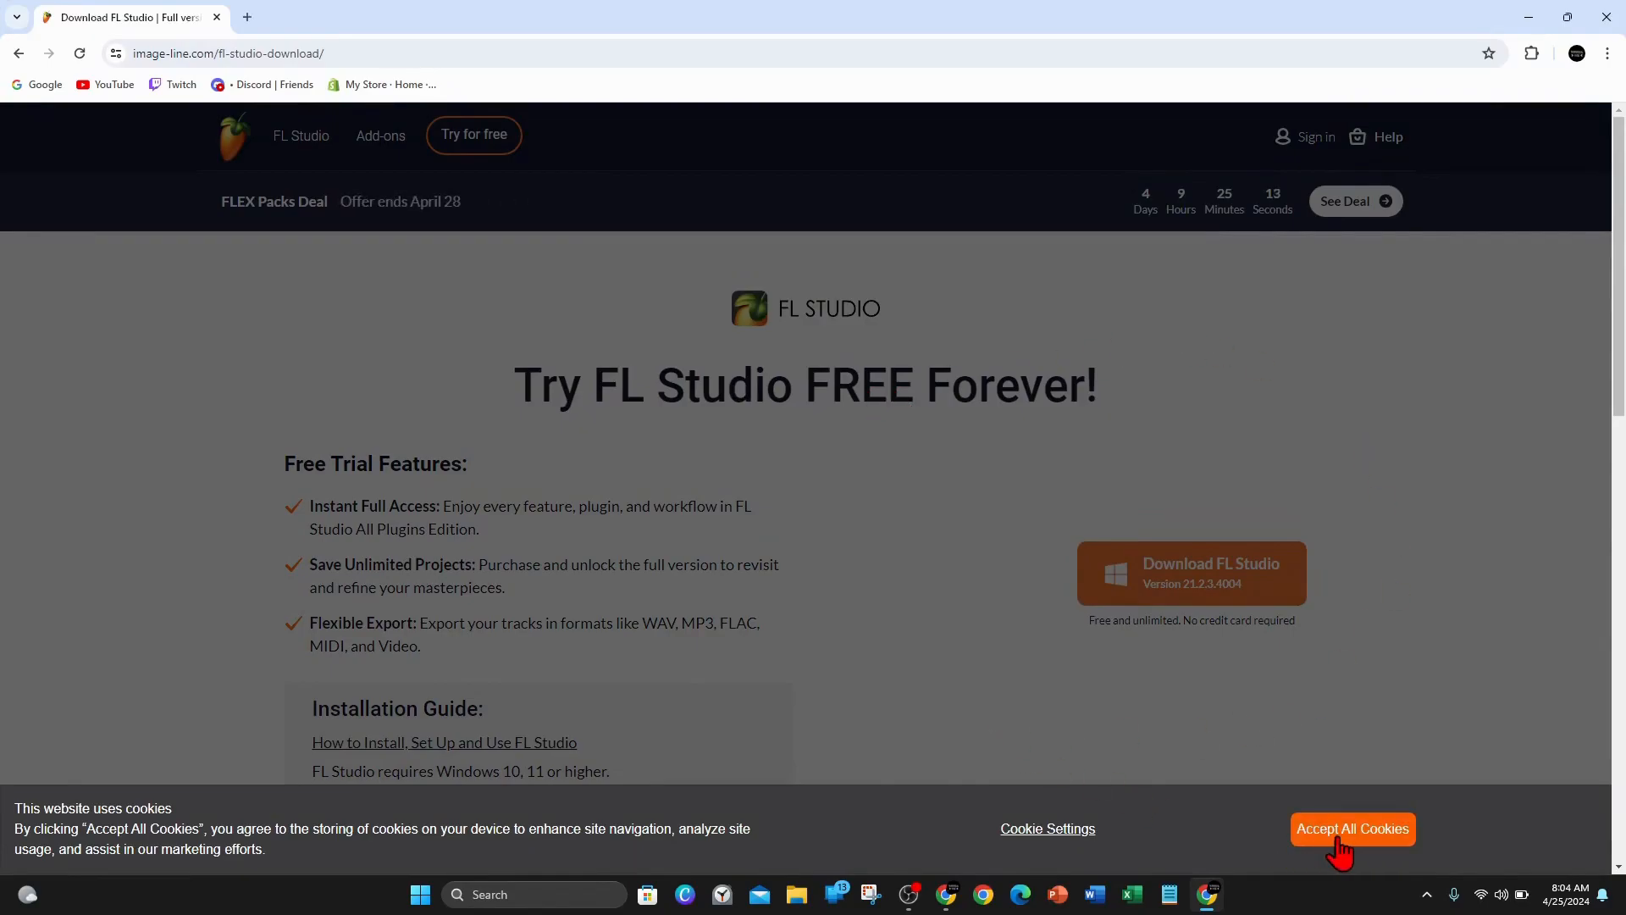
pyautogui.click(1353, 829)
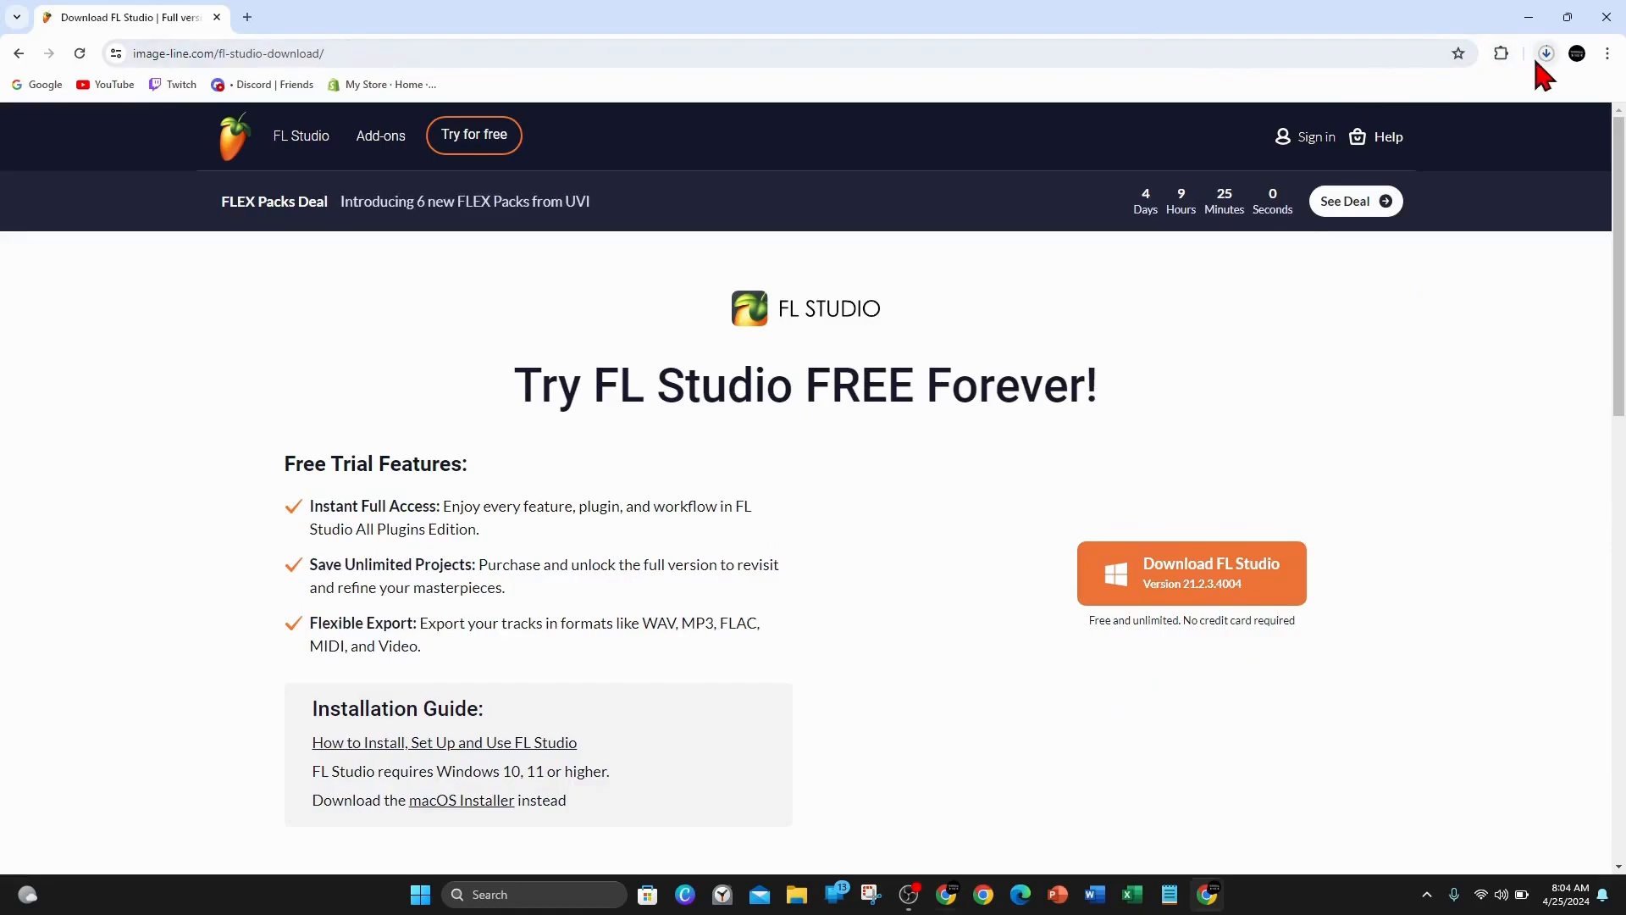
pyautogui.click(1545, 52)
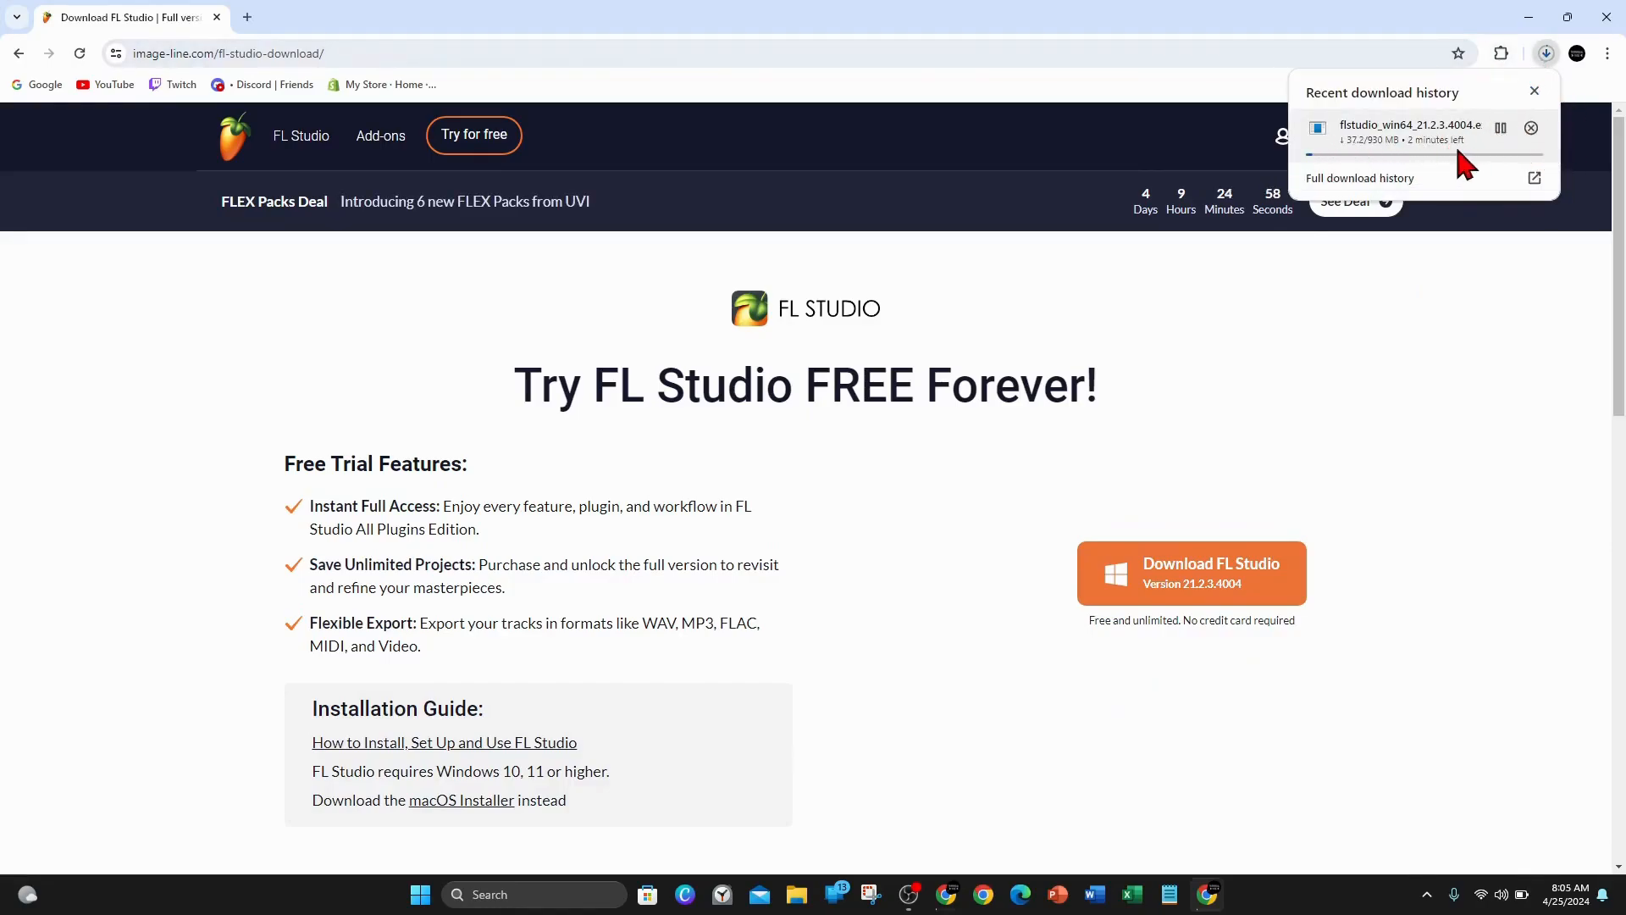
pyautogui.moveTo(1380, 158)
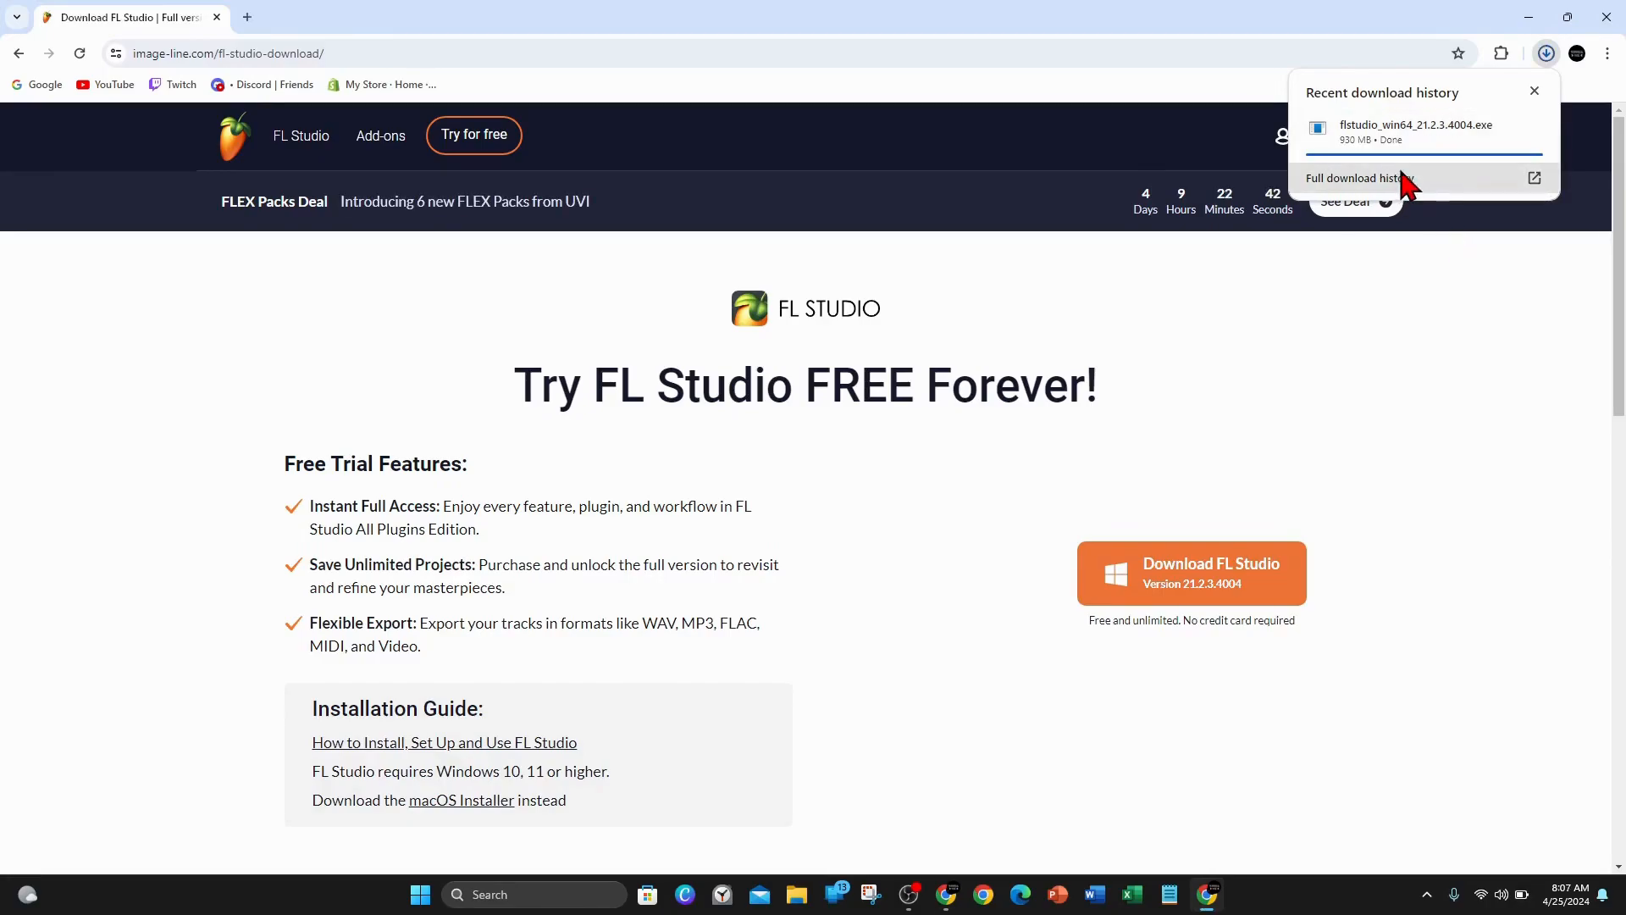
pyautogui.moveTo(1476, 118)
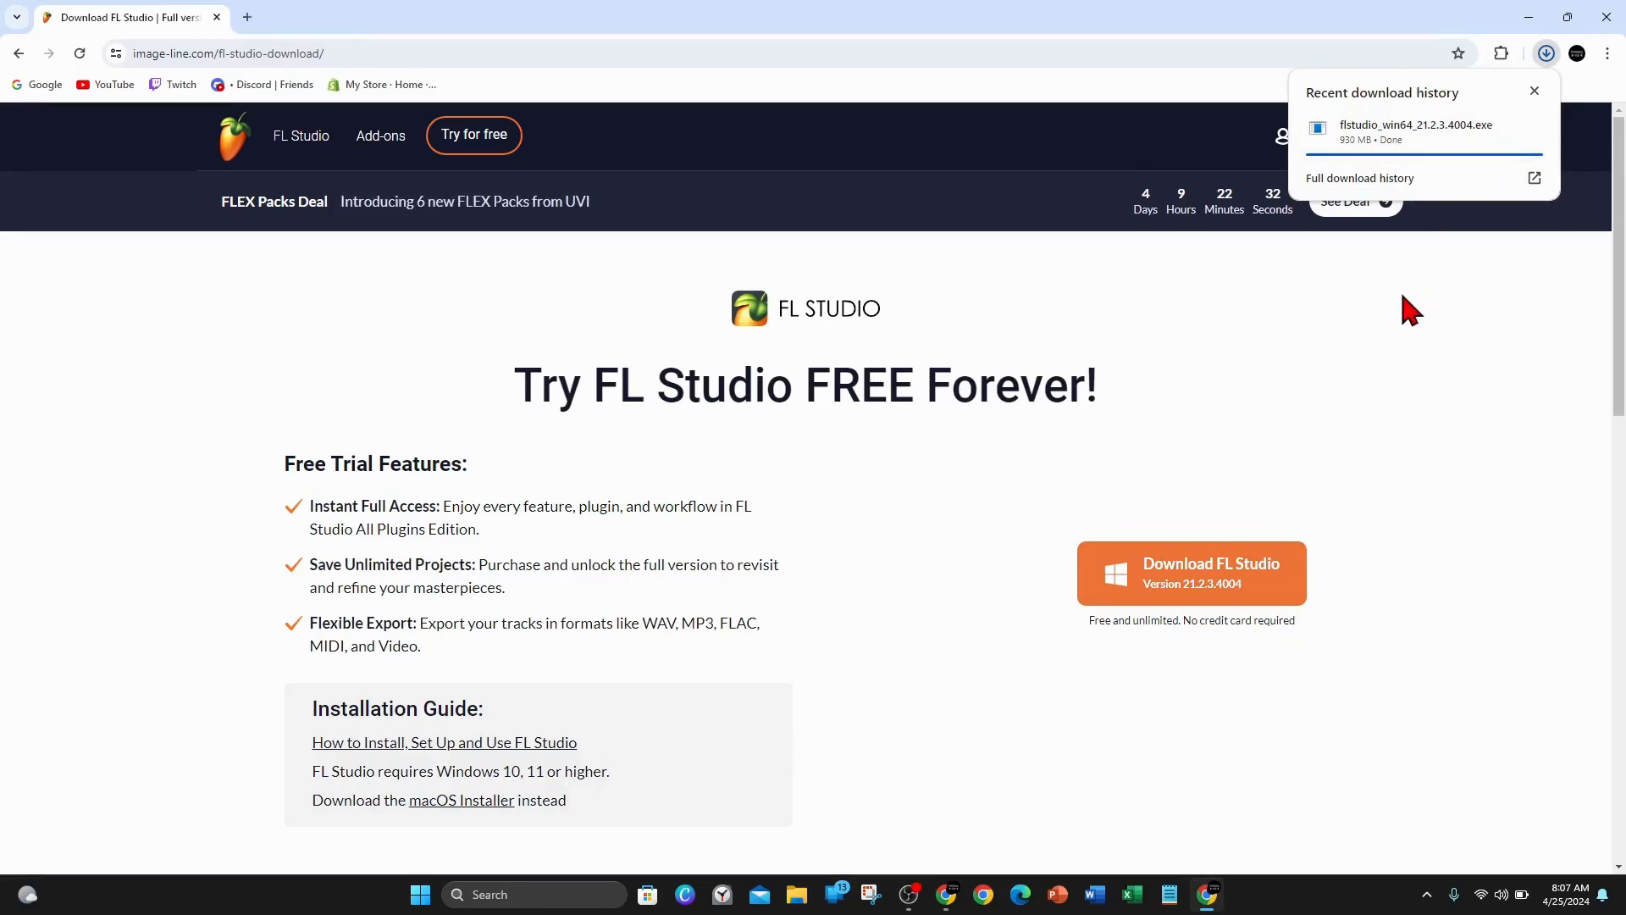
pyautogui.moveTo(1348, 153)
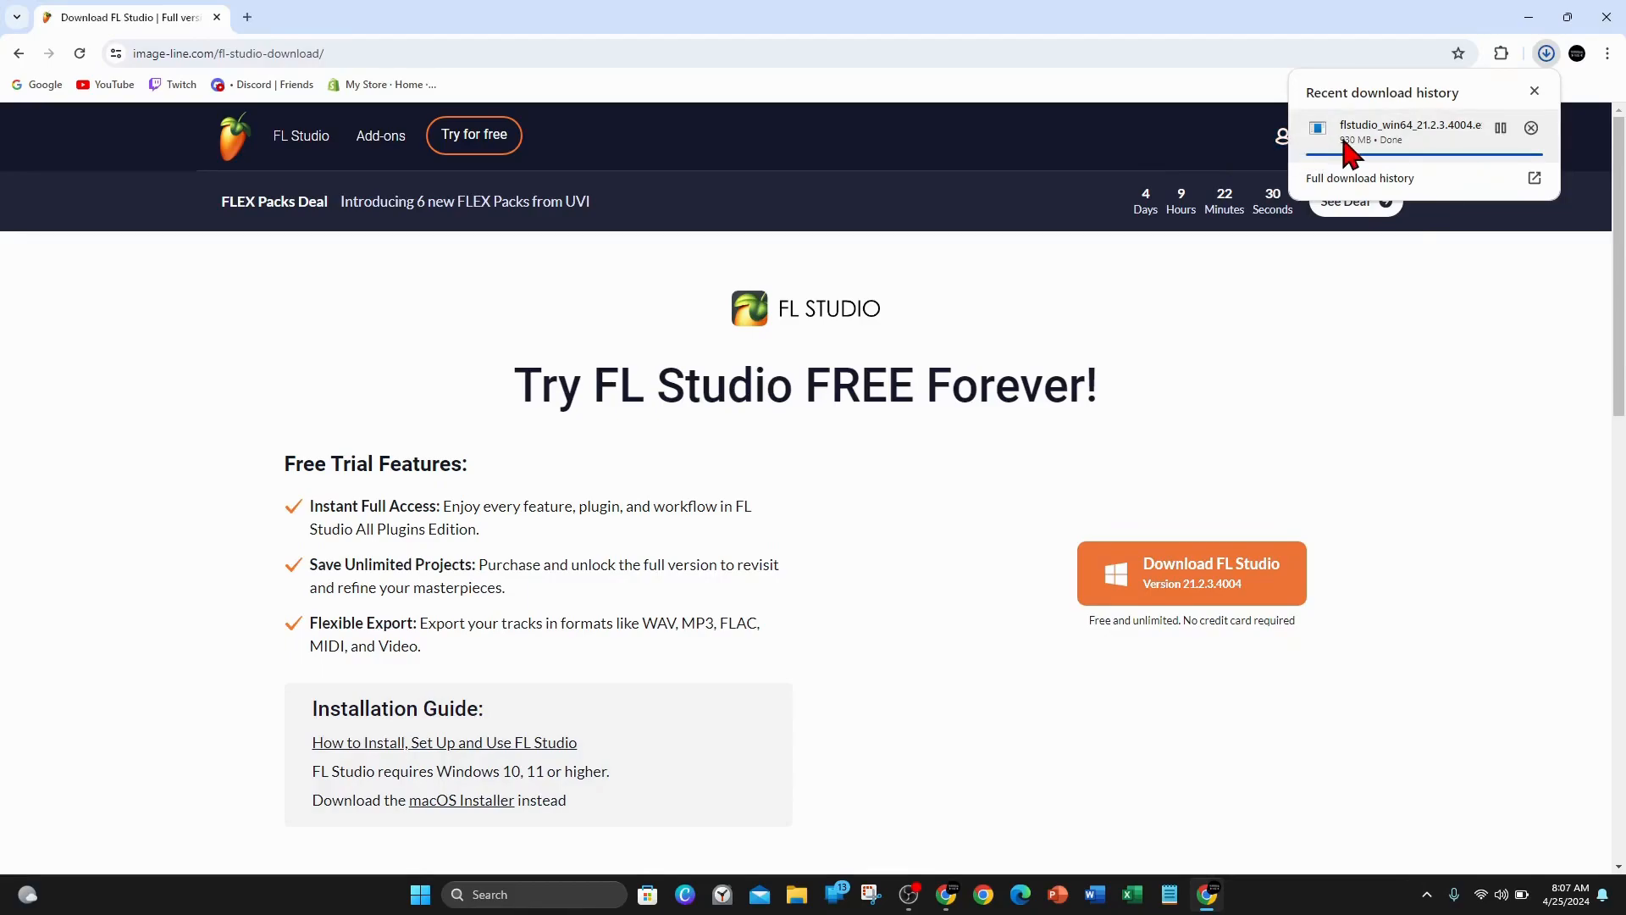
pyautogui.moveTo(1411, 156)
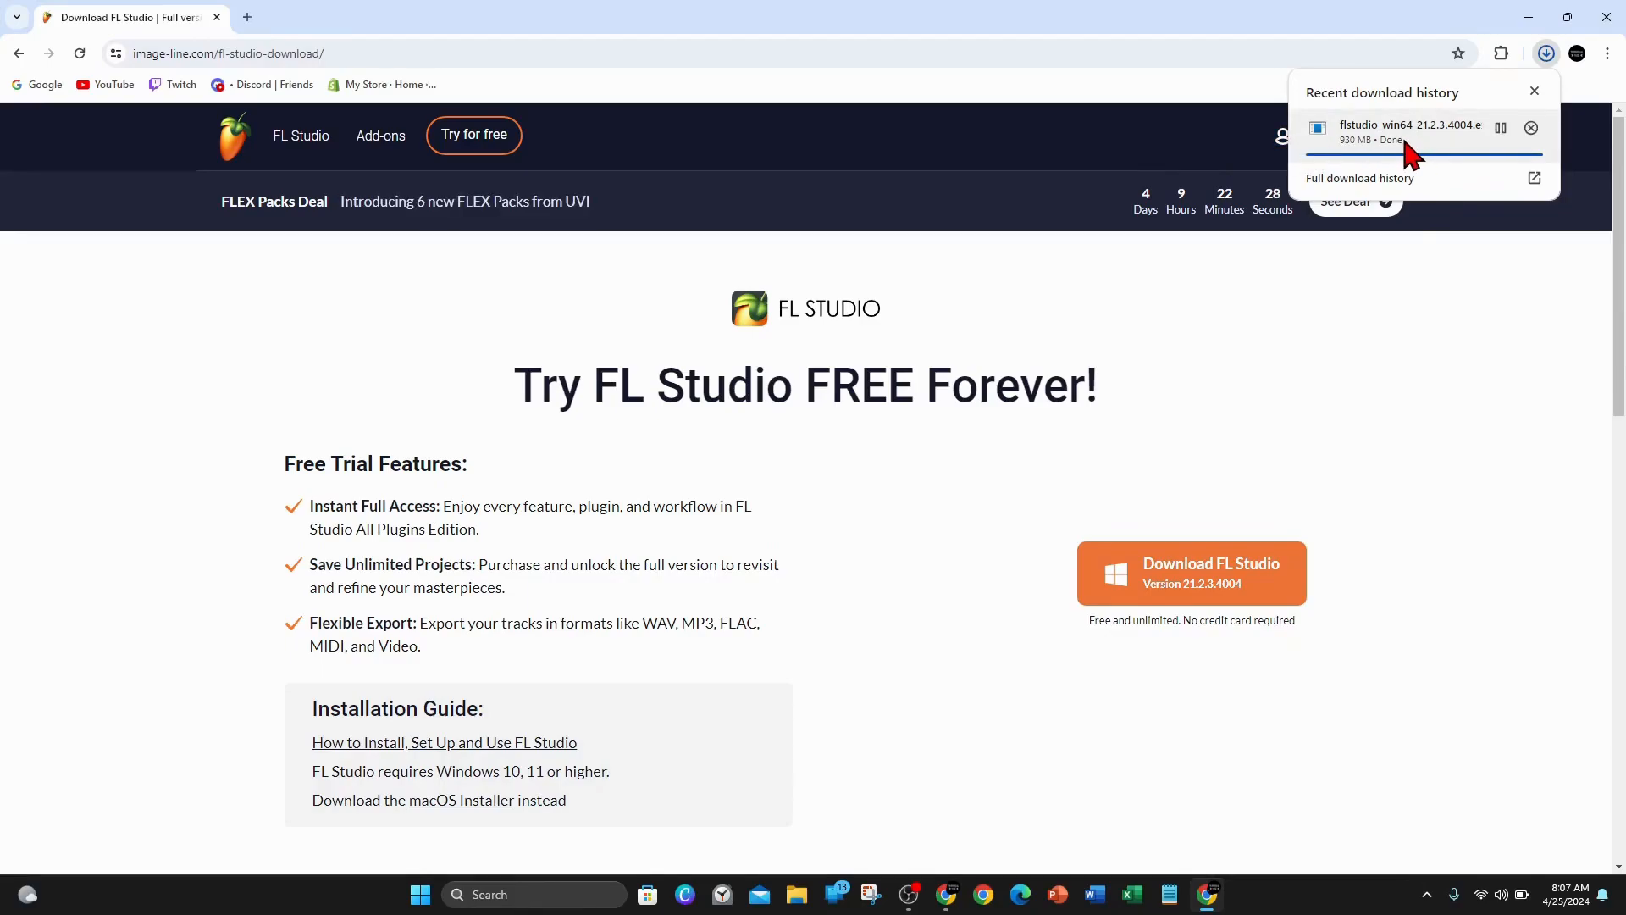
# - Launch the installer and set FL Studio to install for the current user only
pyautogui.click(1409, 125)
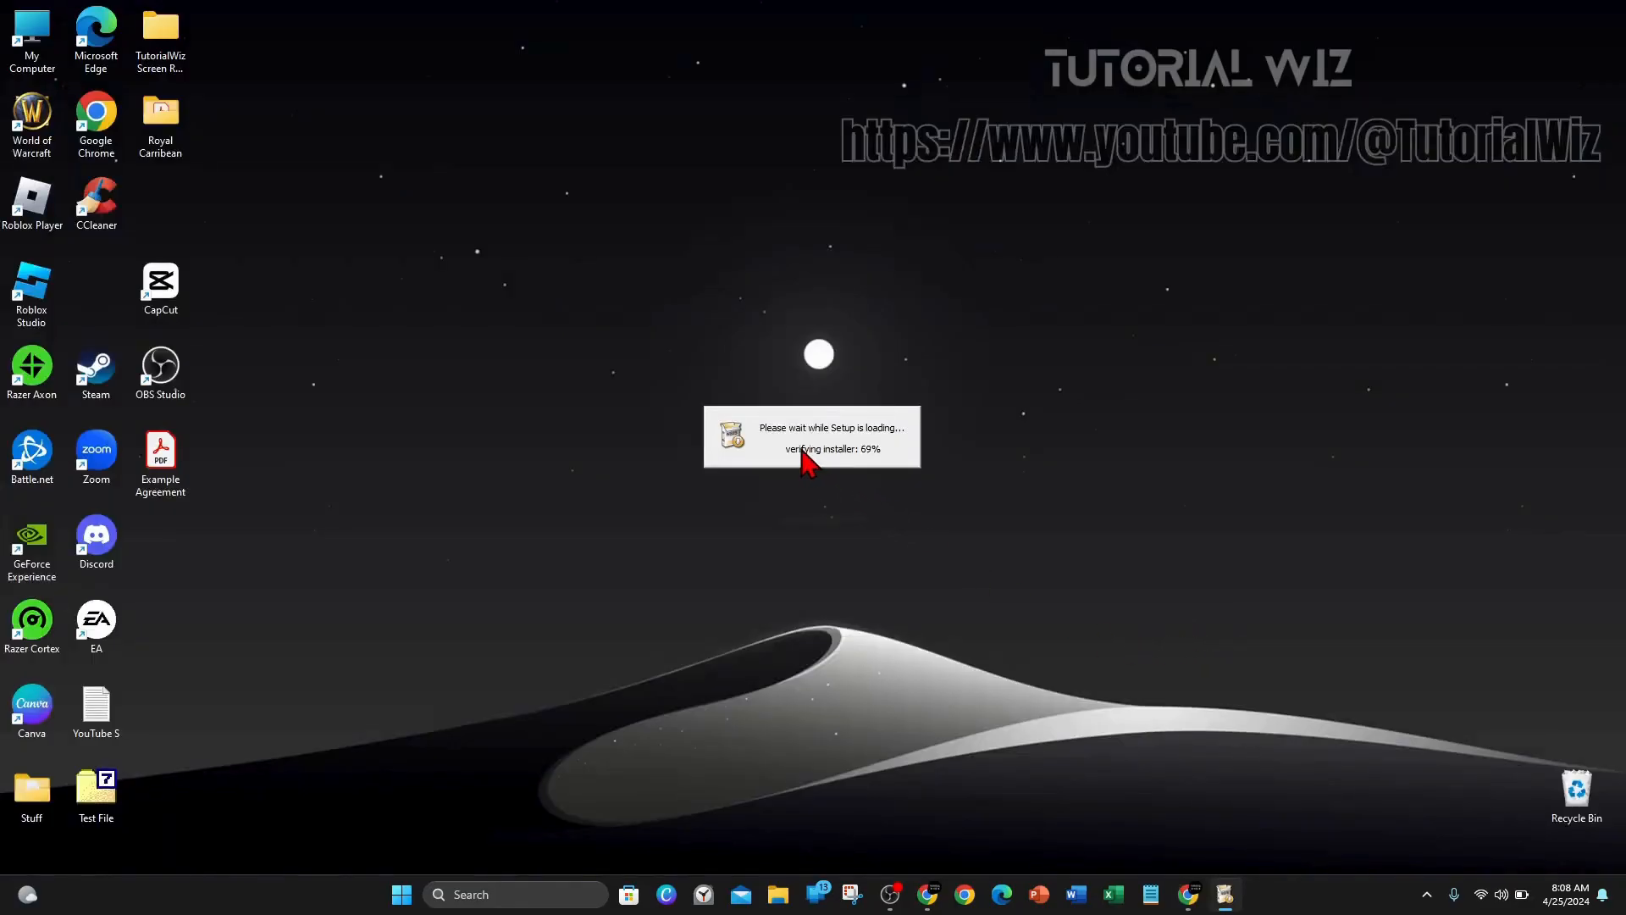
pyautogui.moveTo(860, 488)
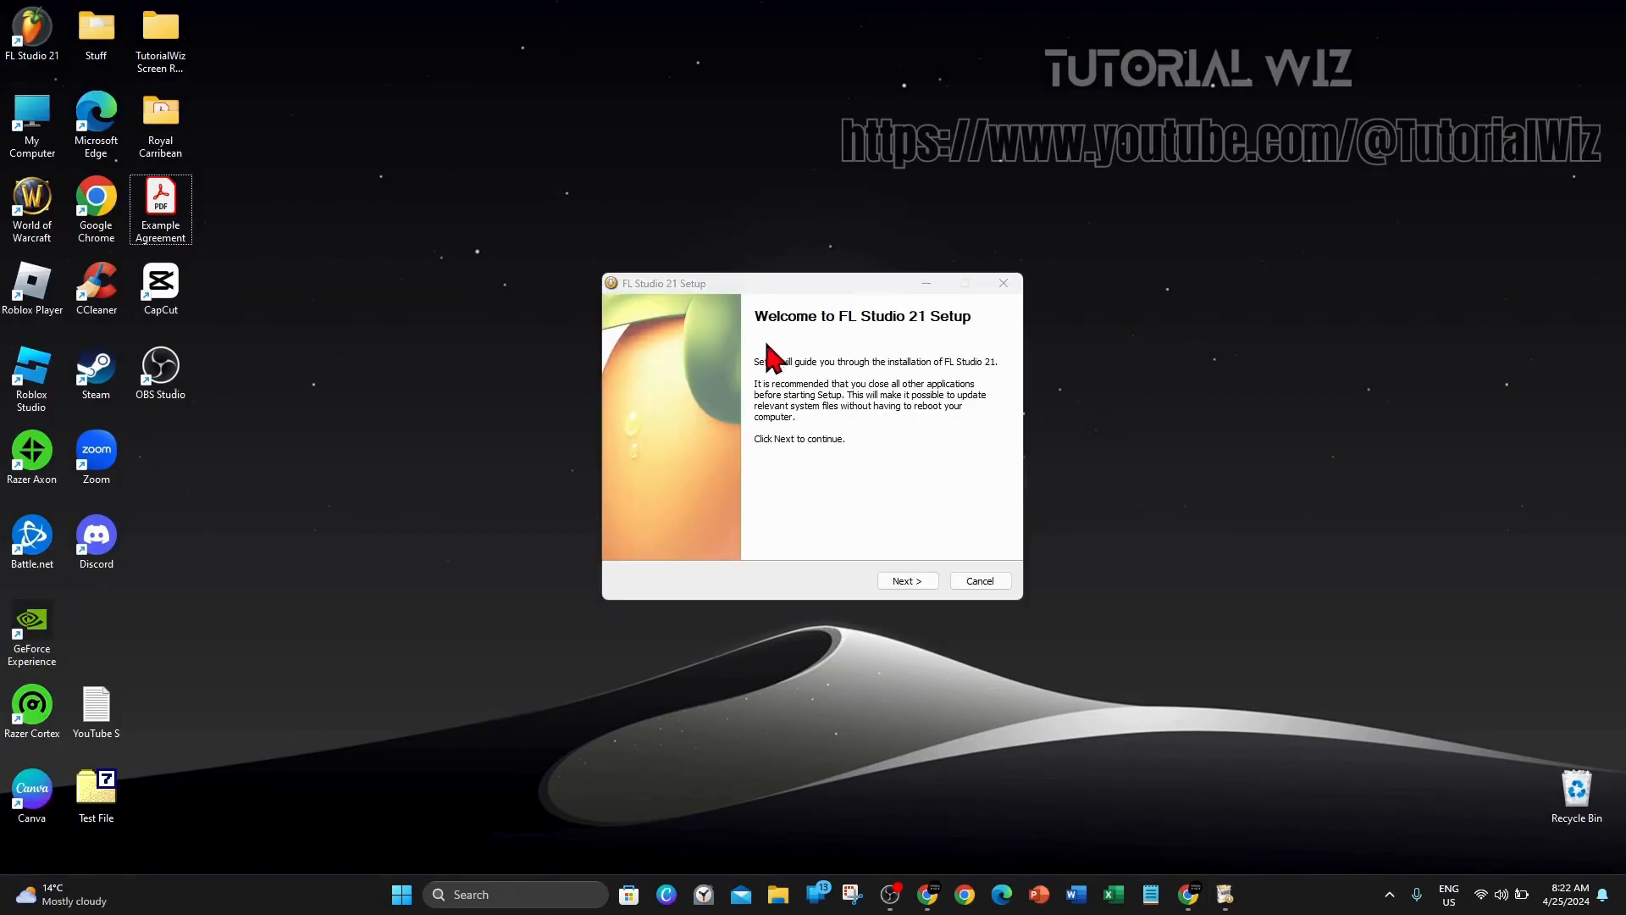
pyautogui.moveTo(904, 567)
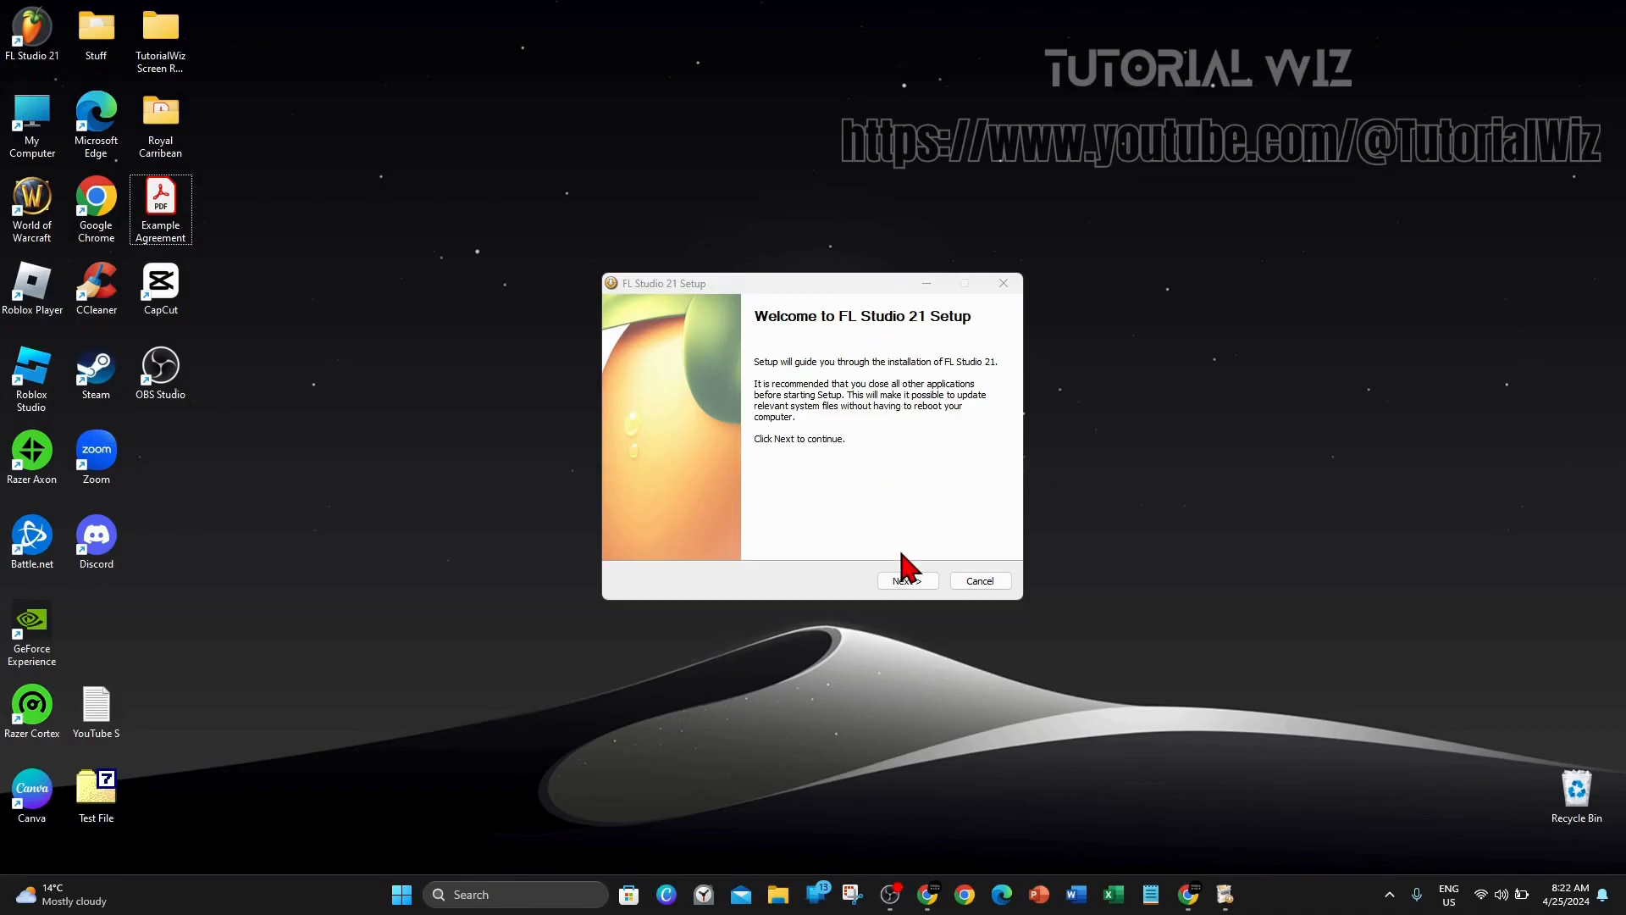
pyautogui.click(907, 580)
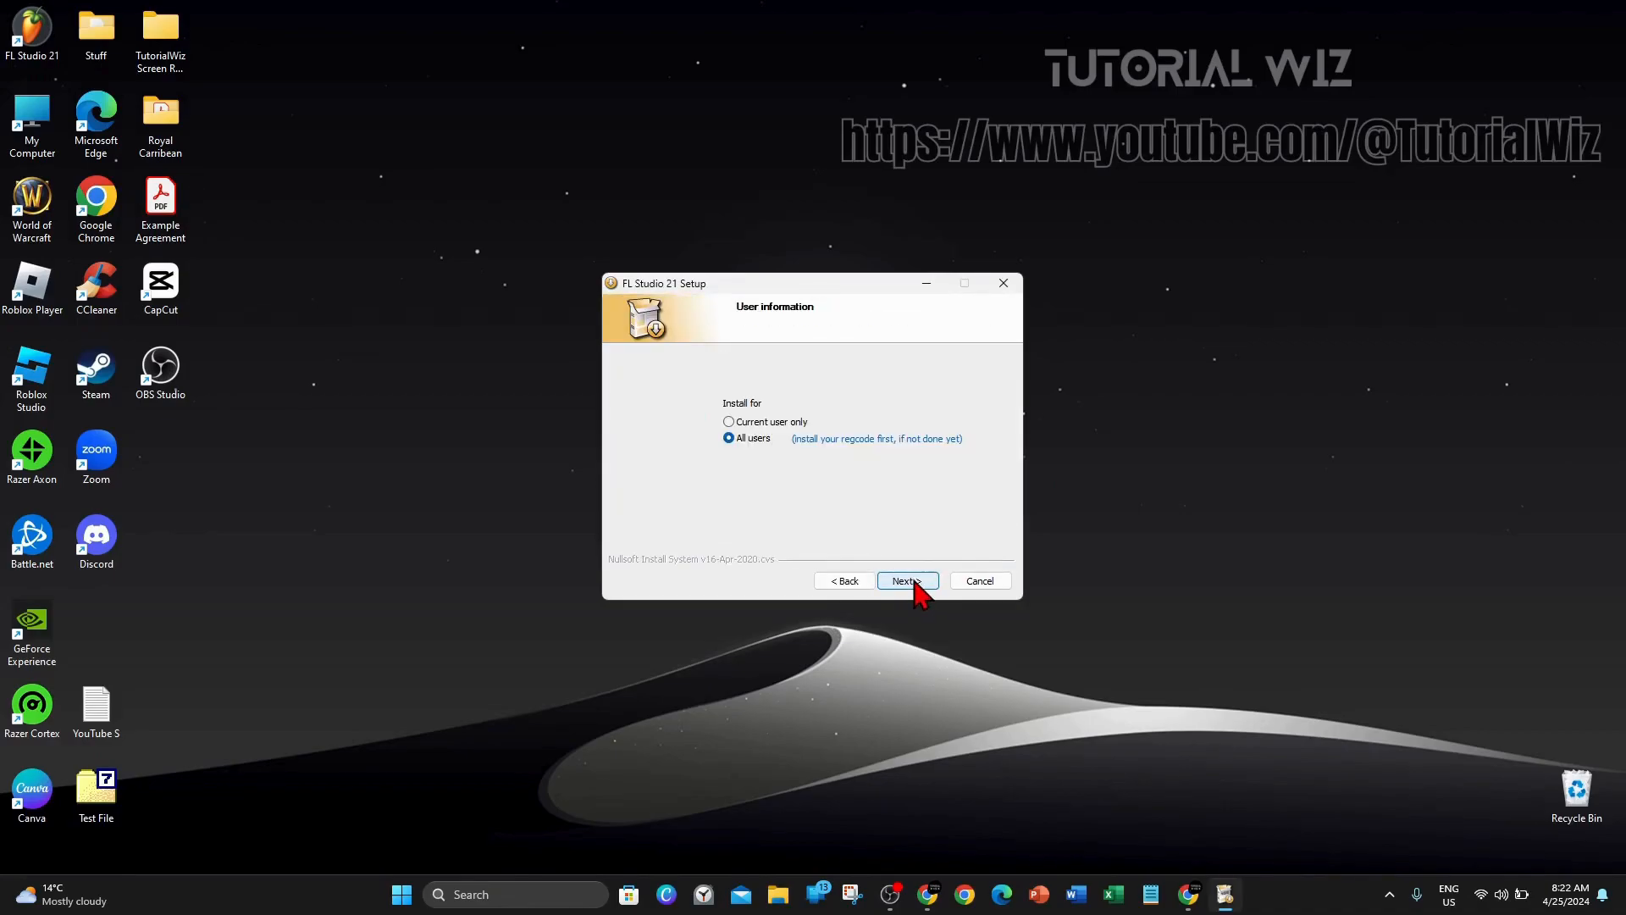
pyautogui.moveTo(740, 461)
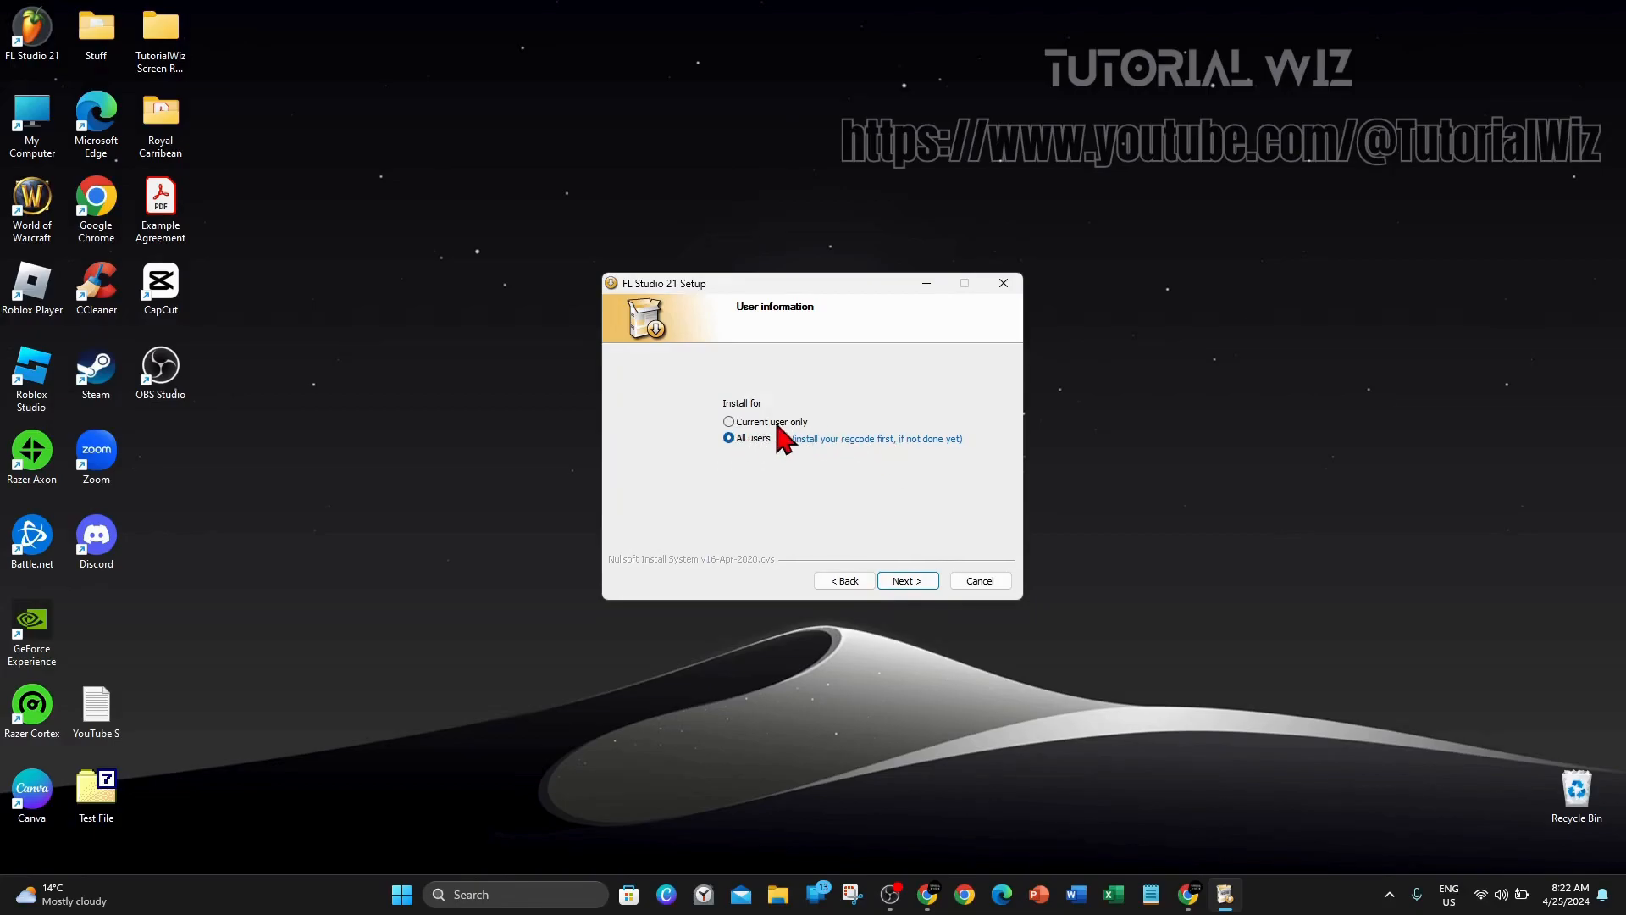
pyautogui.click(729, 422)
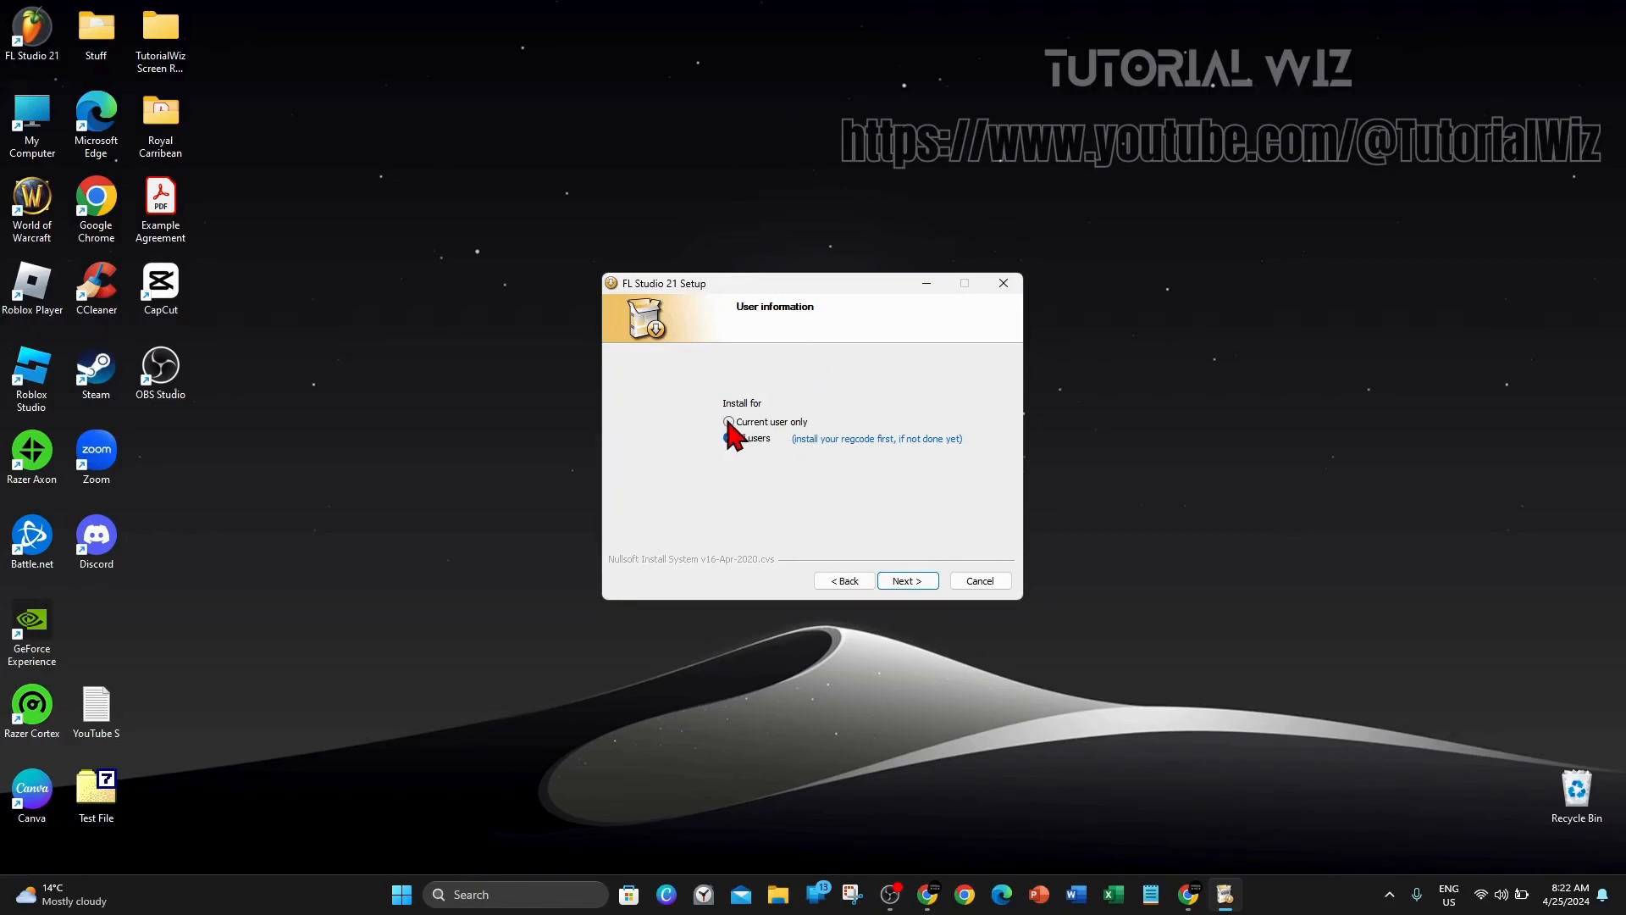
pyautogui.click(907, 581)
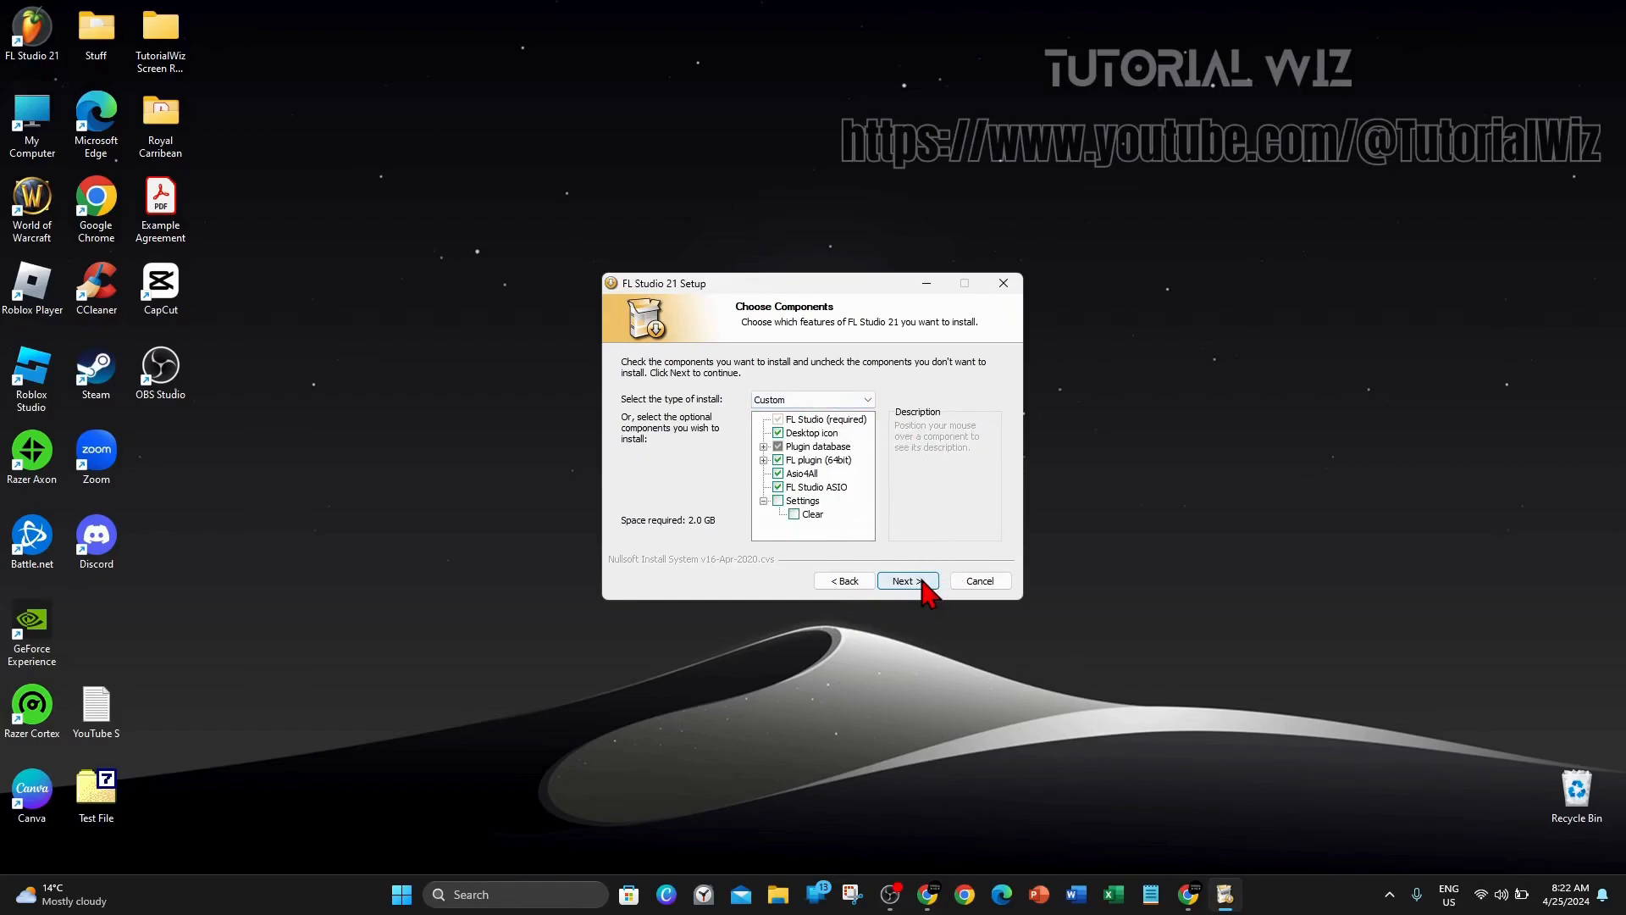
pyautogui.moveTo(1101, 356)
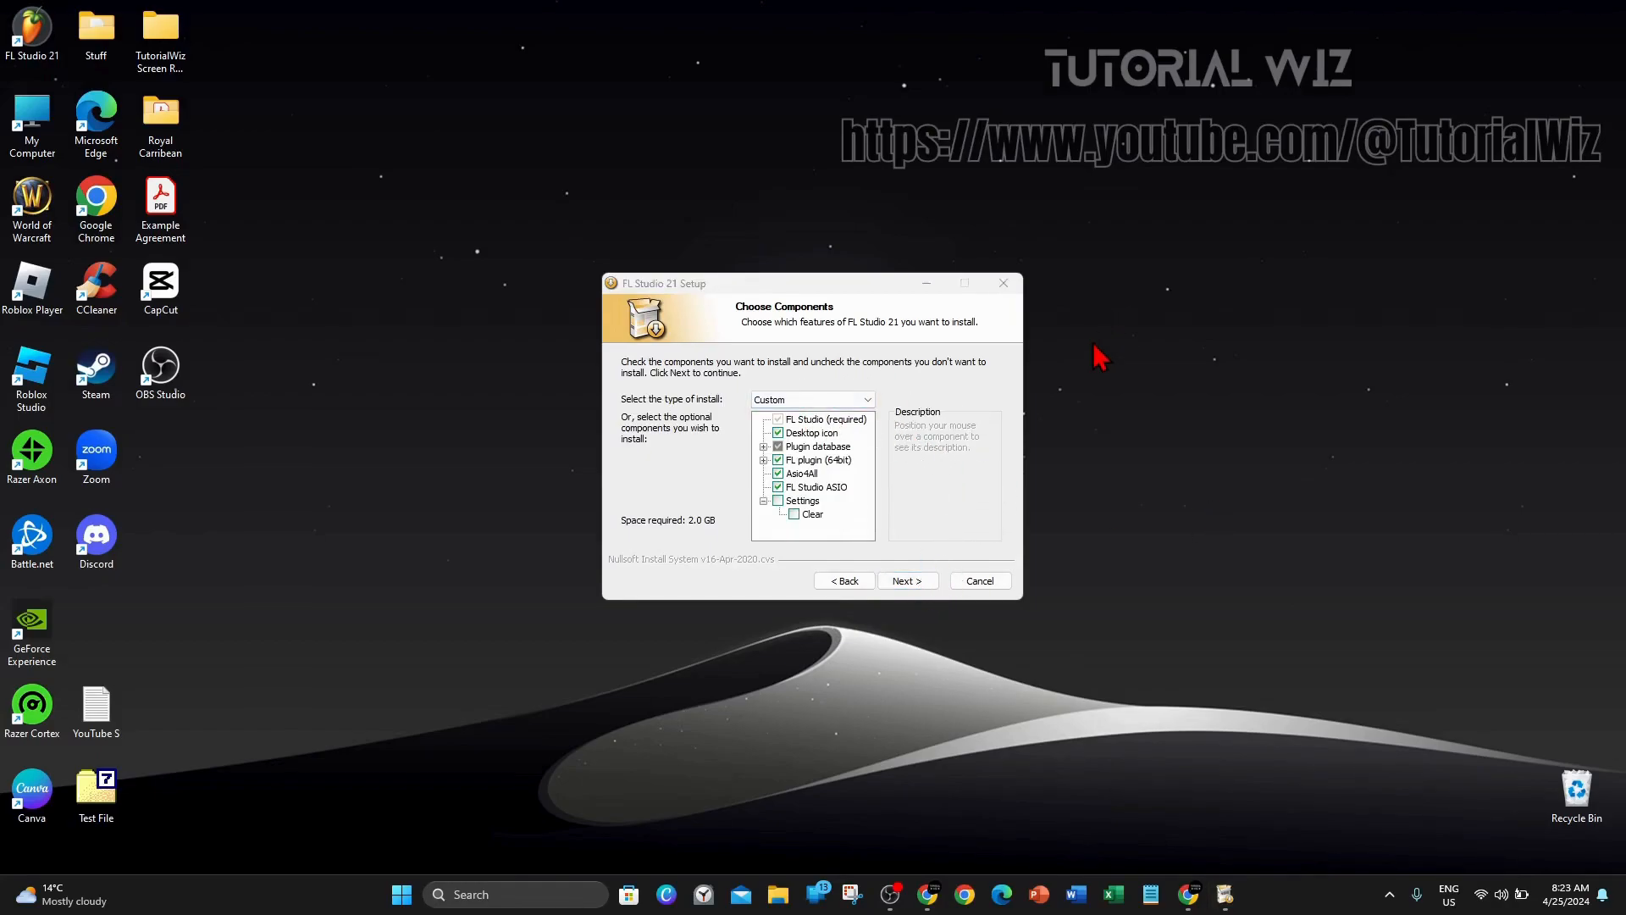
pyautogui.moveTo(724, 548)
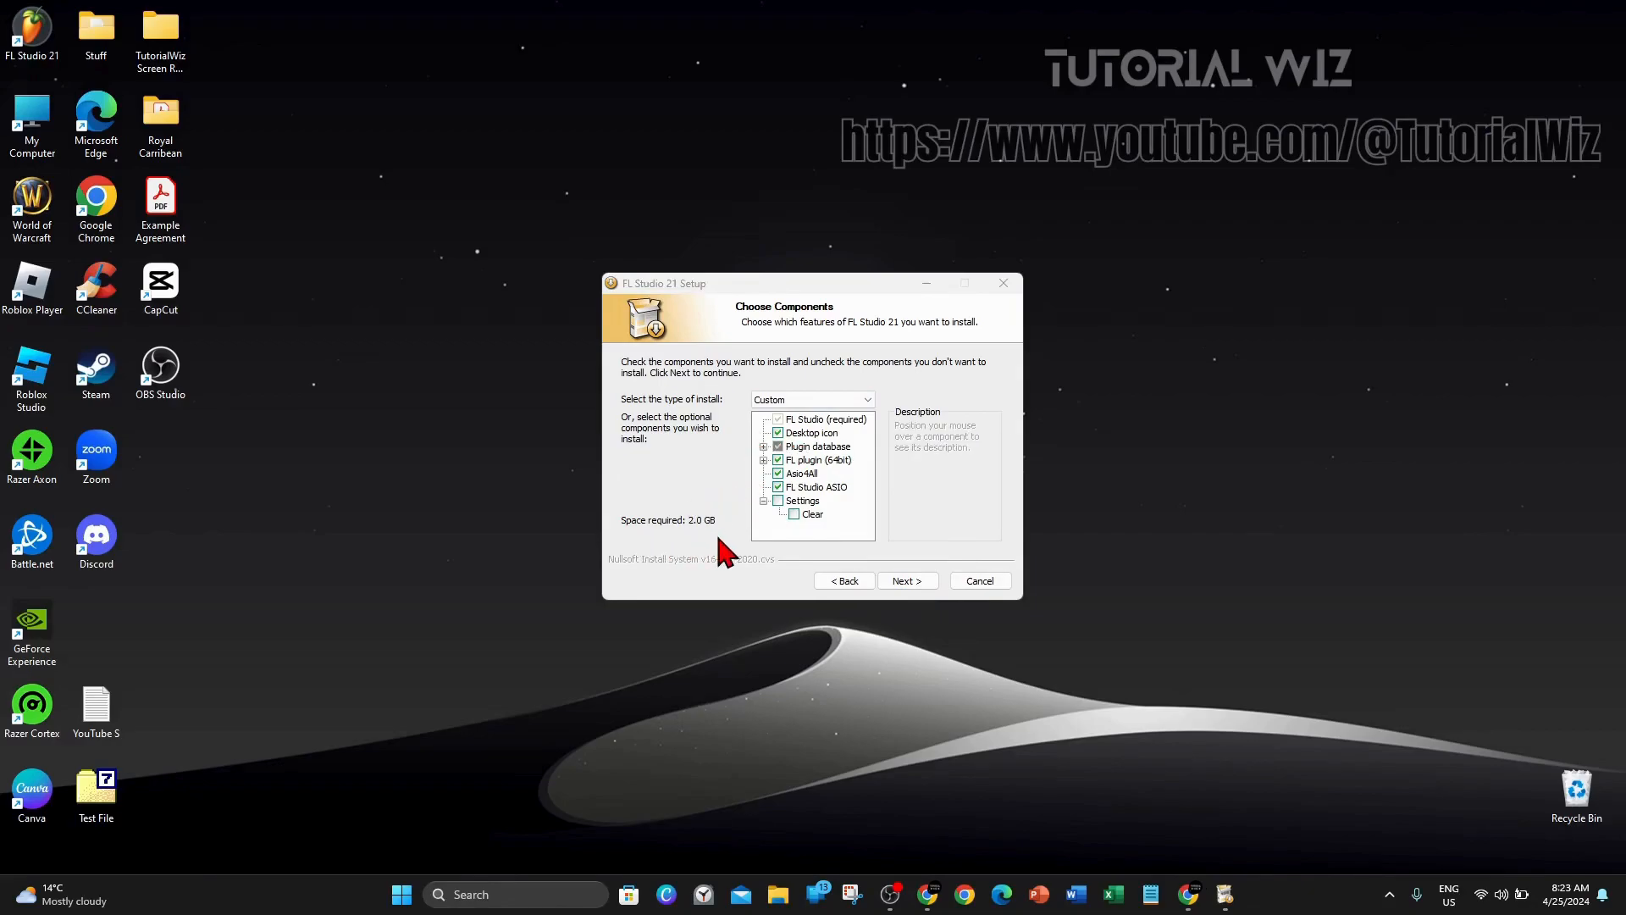
pyautogui.moveTo(905, 469)
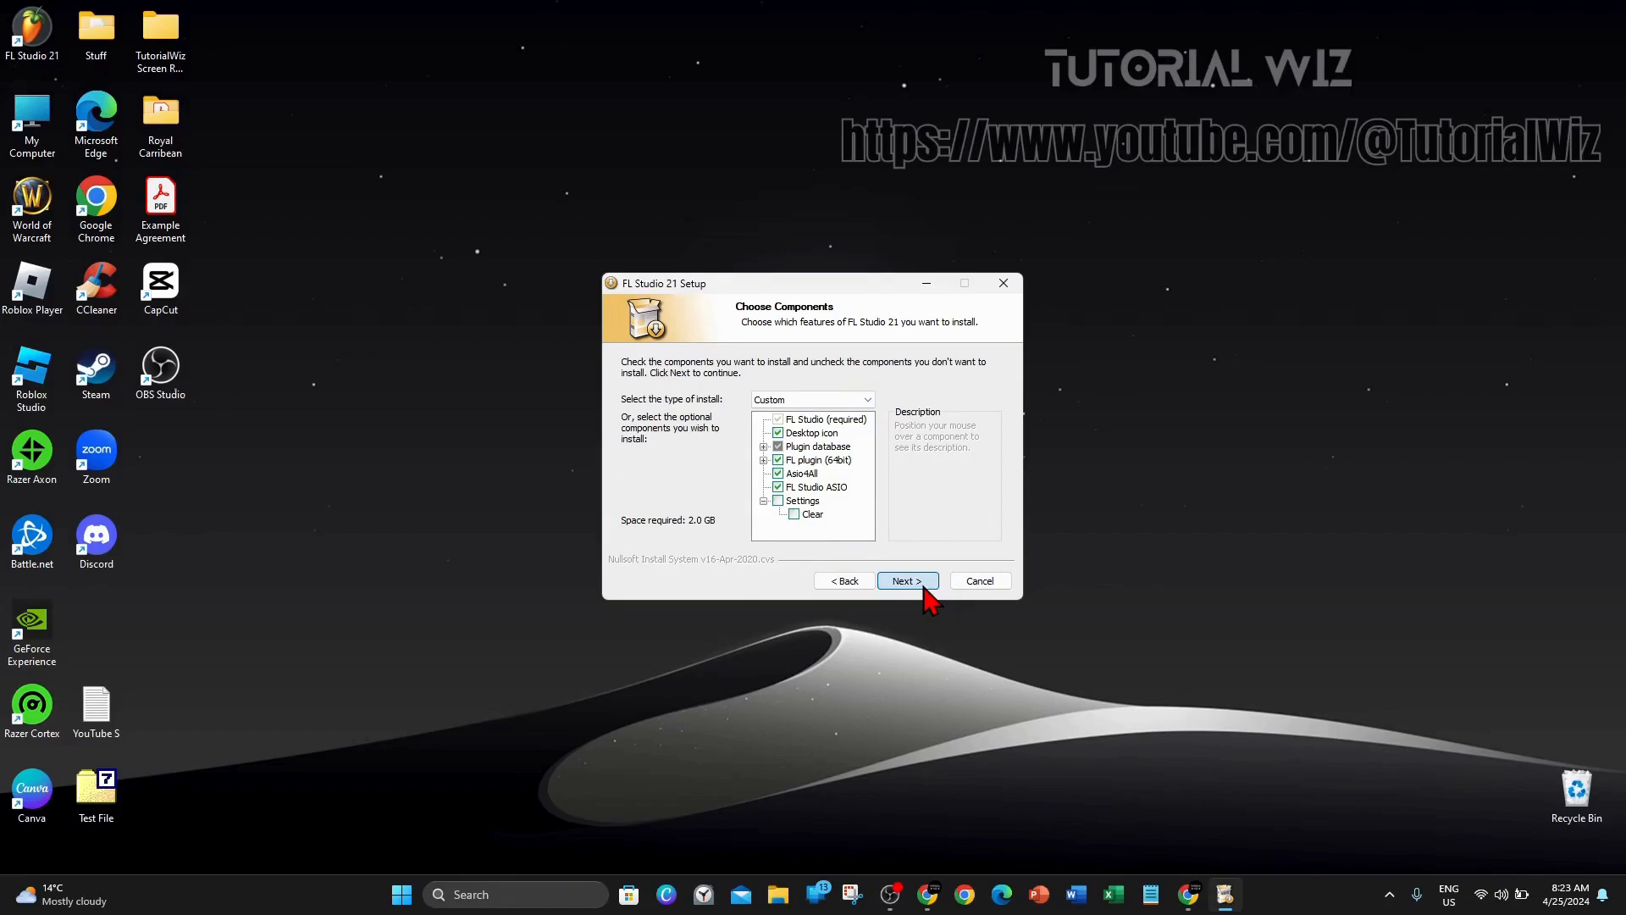
# - Install FL Studio 21 with default components and the default Program Files folder
pyautogui.click(907, 580)
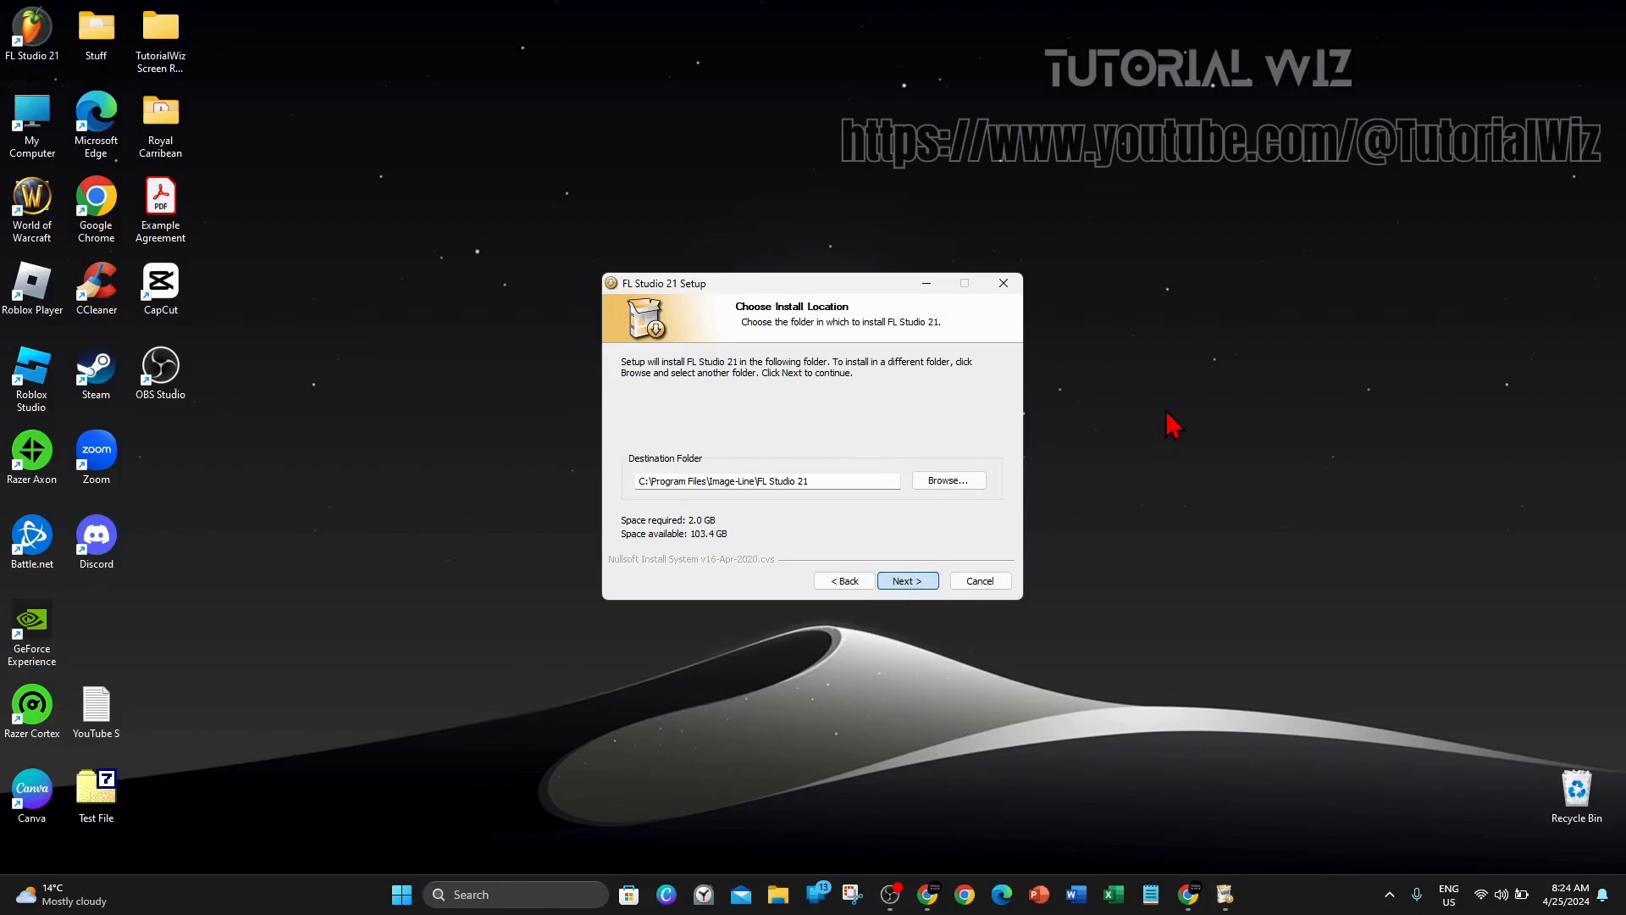
pyautogui.click(907, 580)
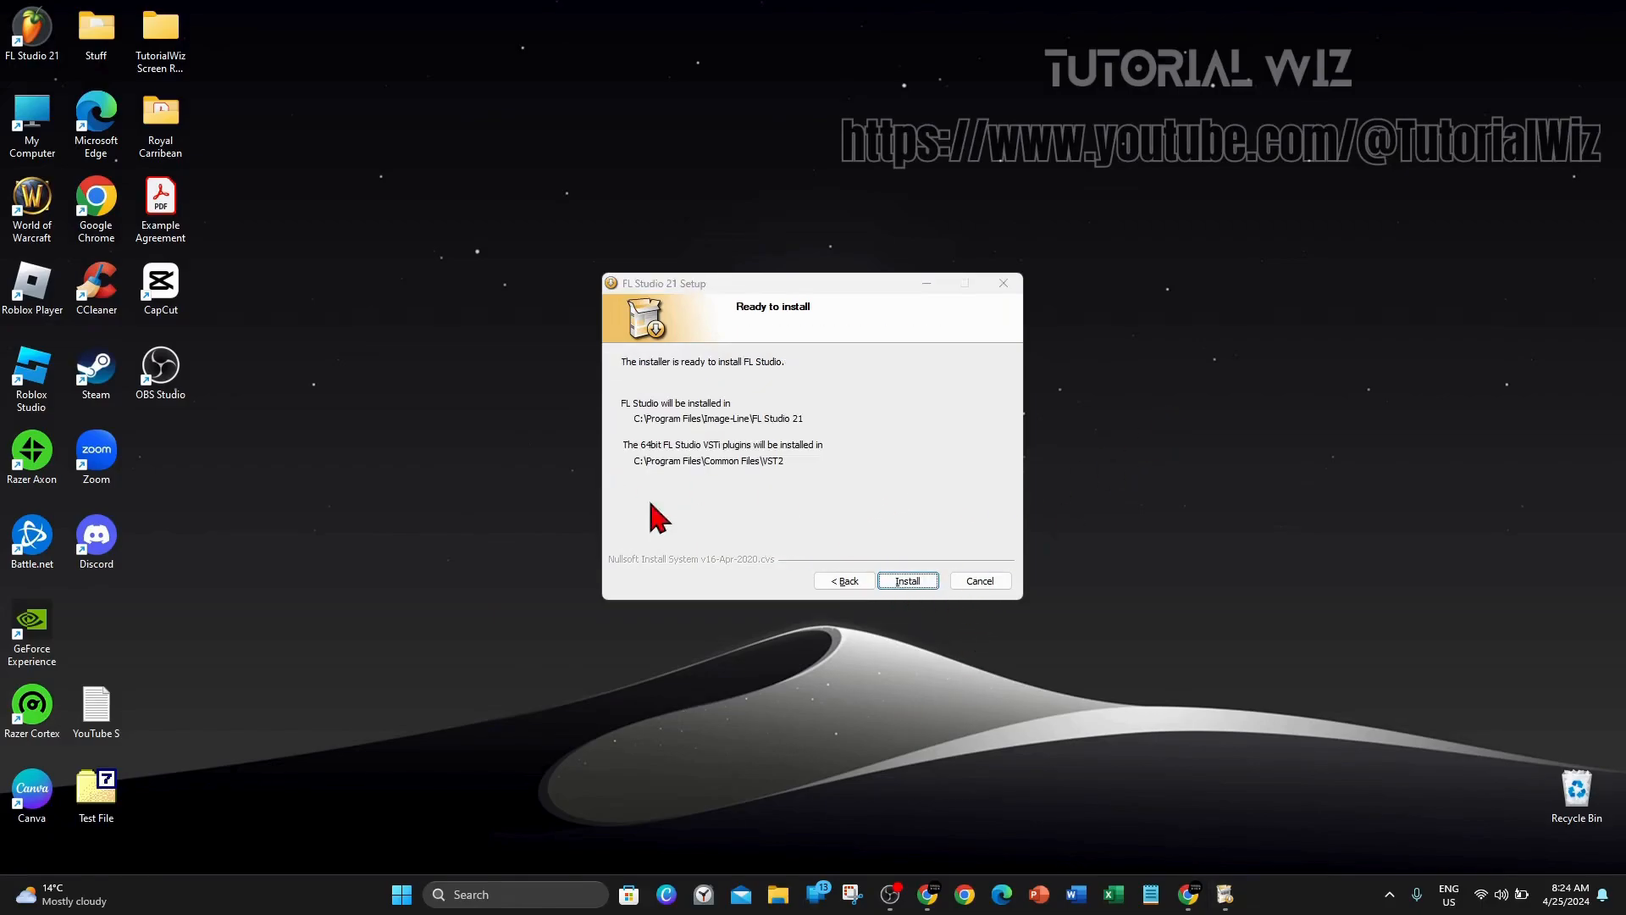
pyautogui.click(906, 580)
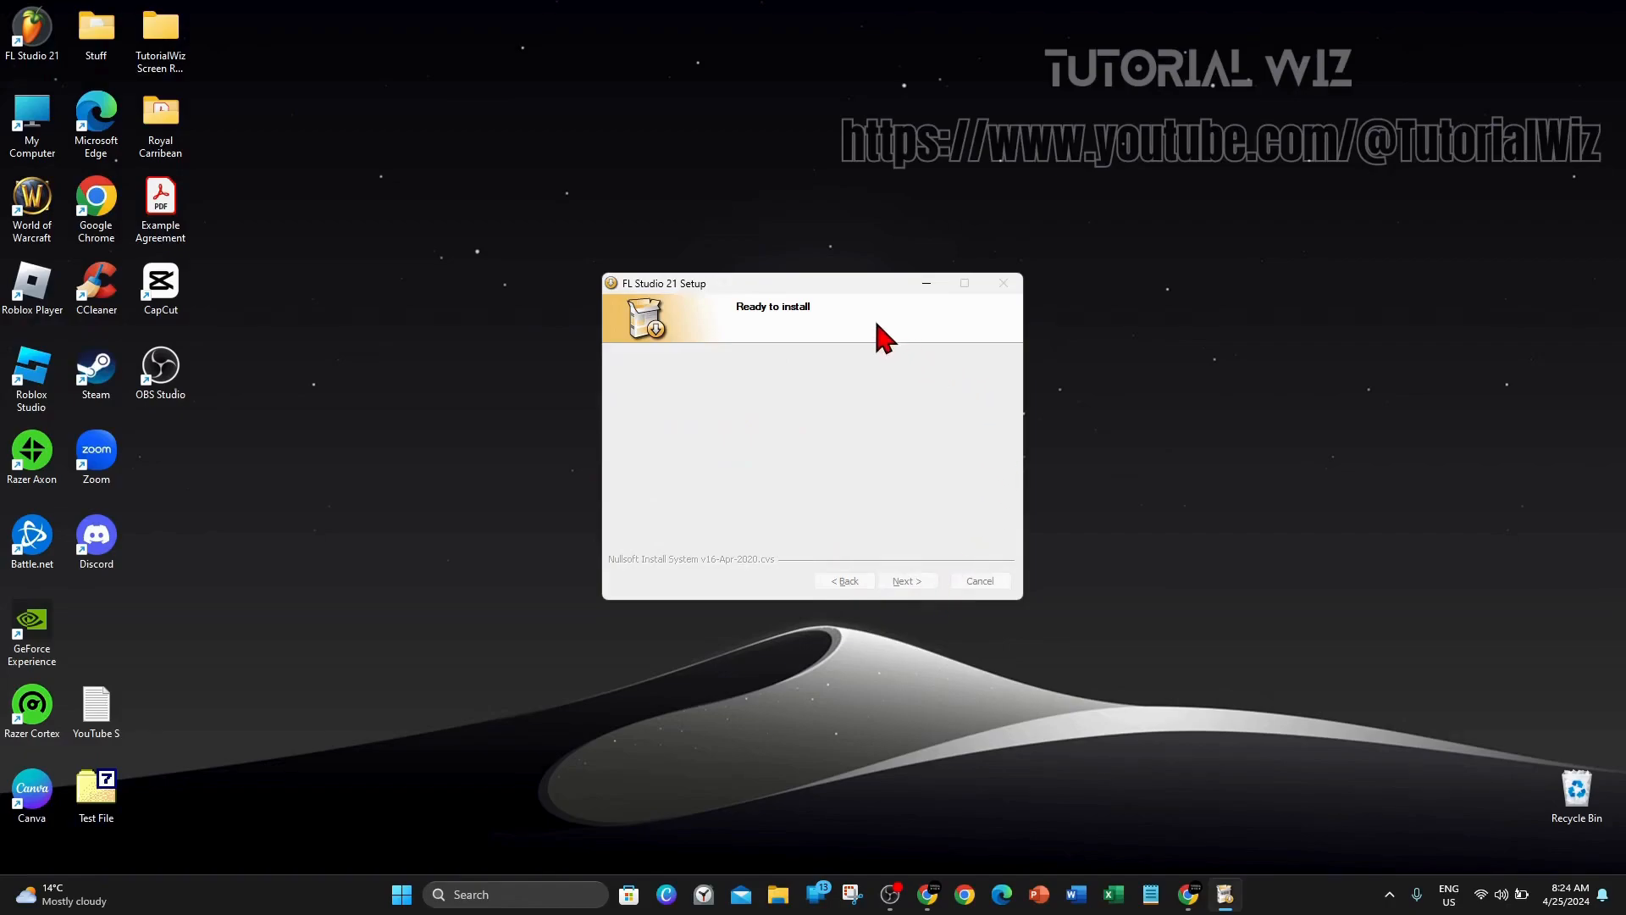
pyautogui.moveTo(1128, 364)
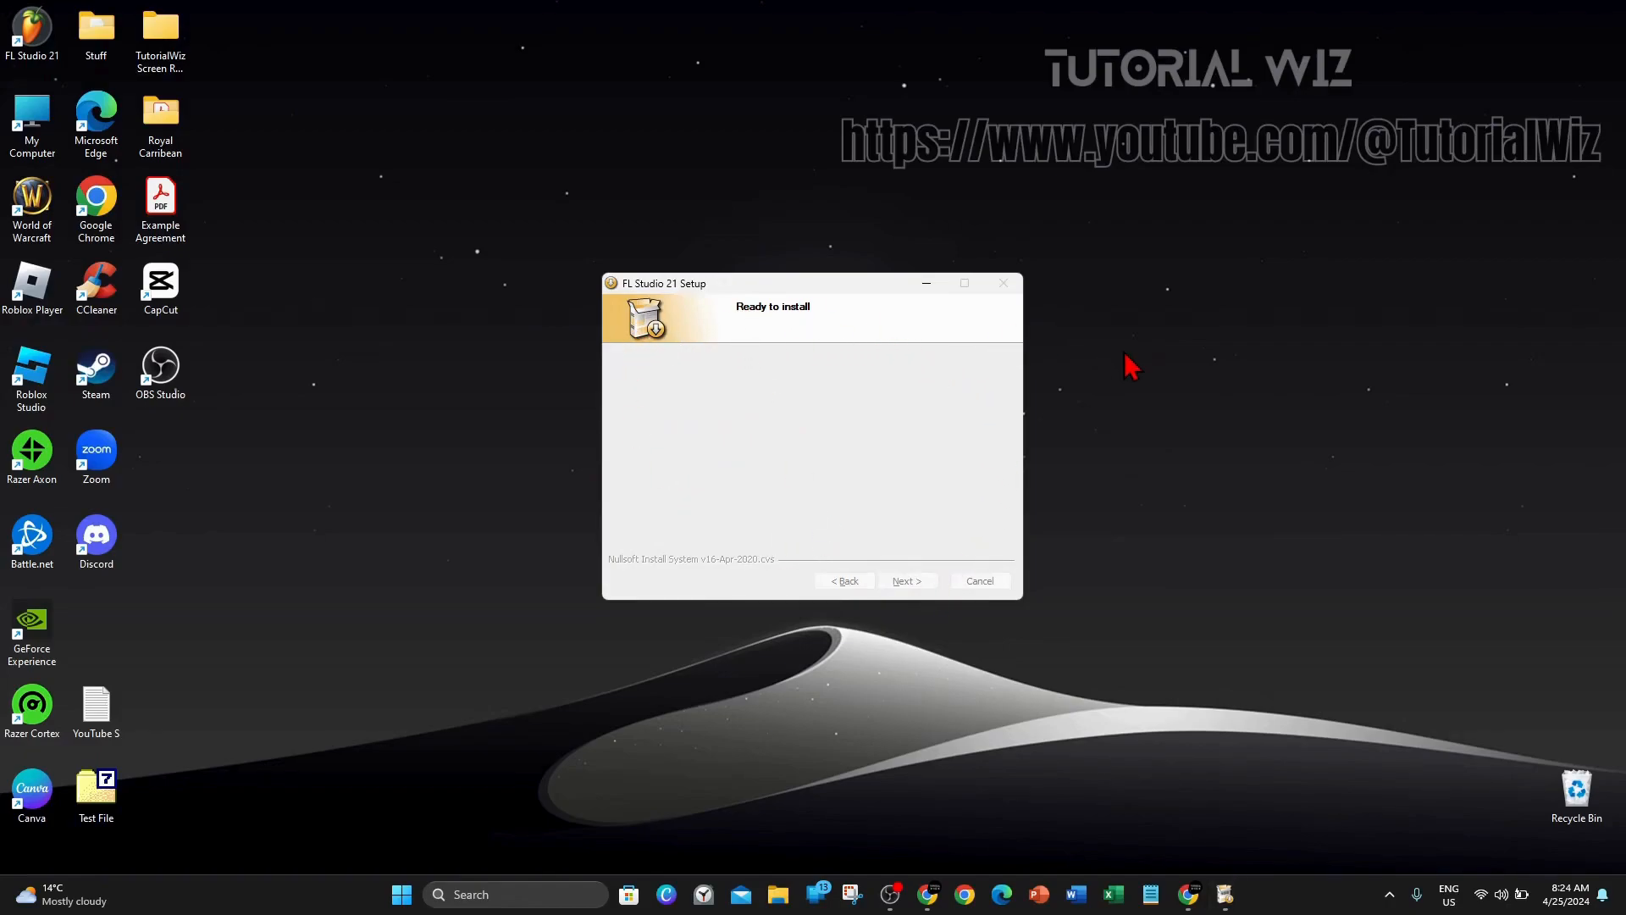
pyautogui.click(907, 581)
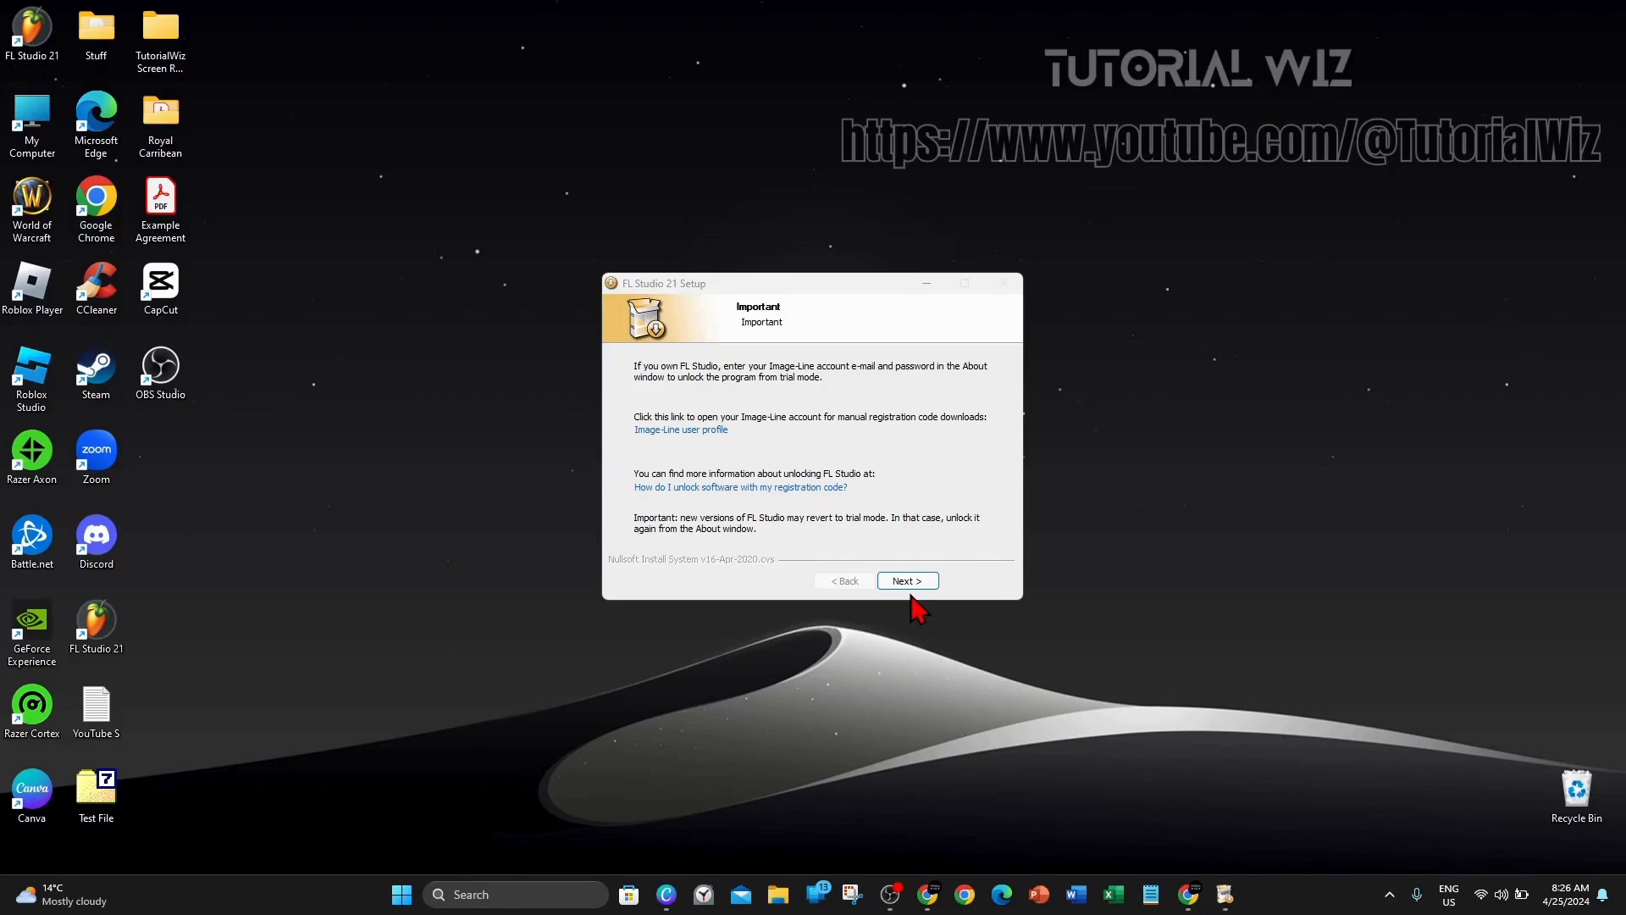
pyautogui.moveTo(1094, 546)
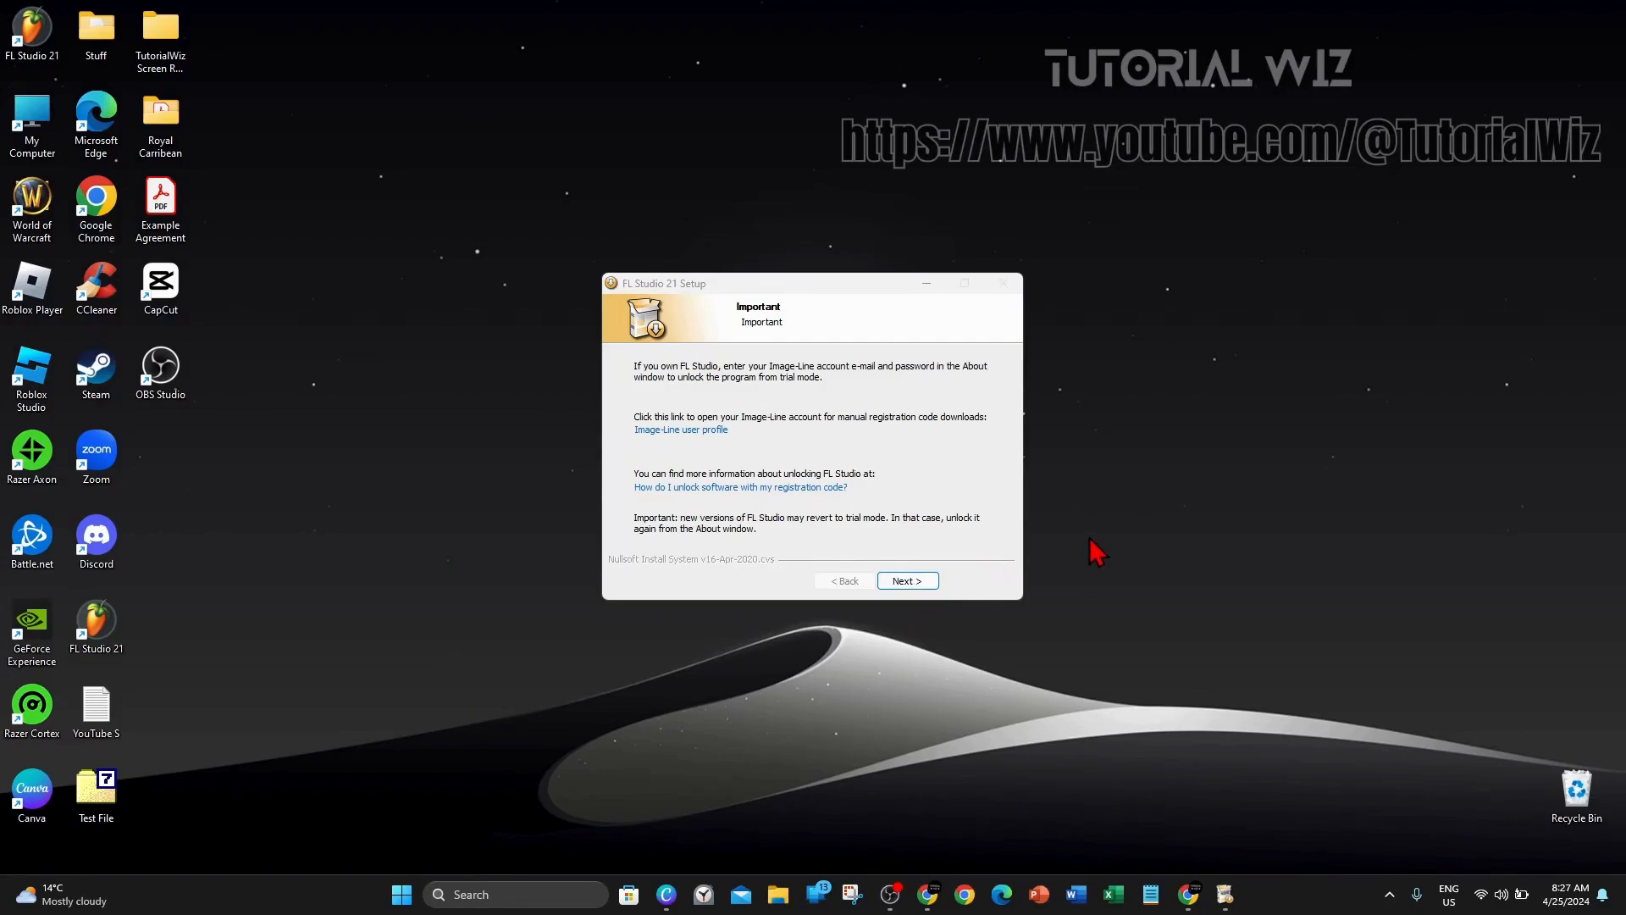
pyautogui.moveTo(706, 385)
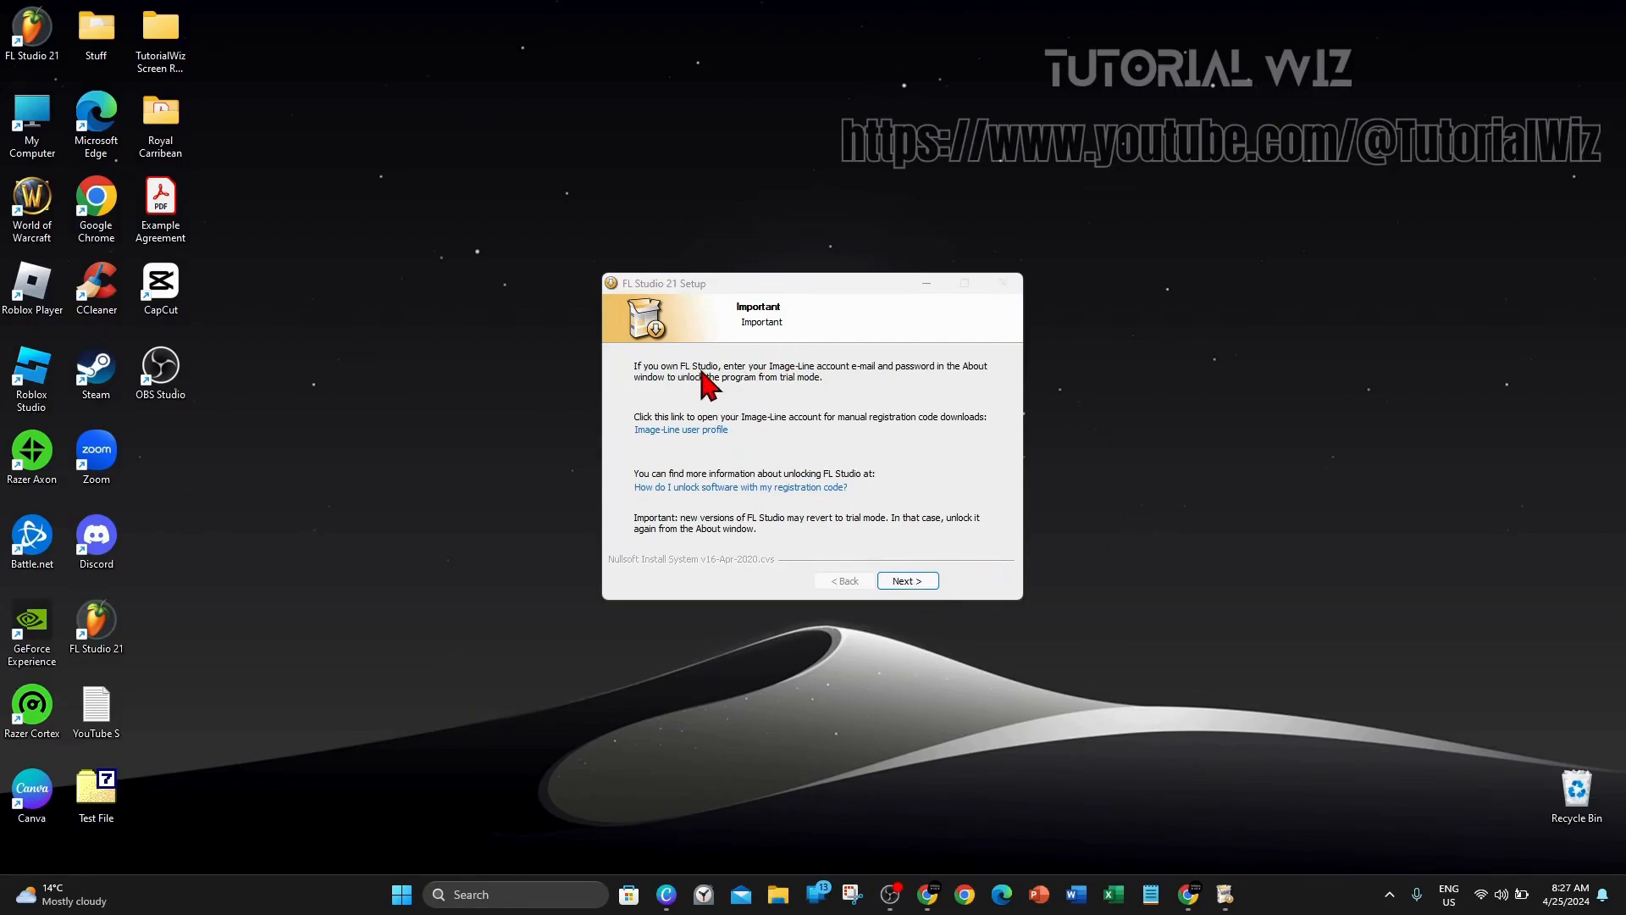
pyautogui.moveTo(782, 391)
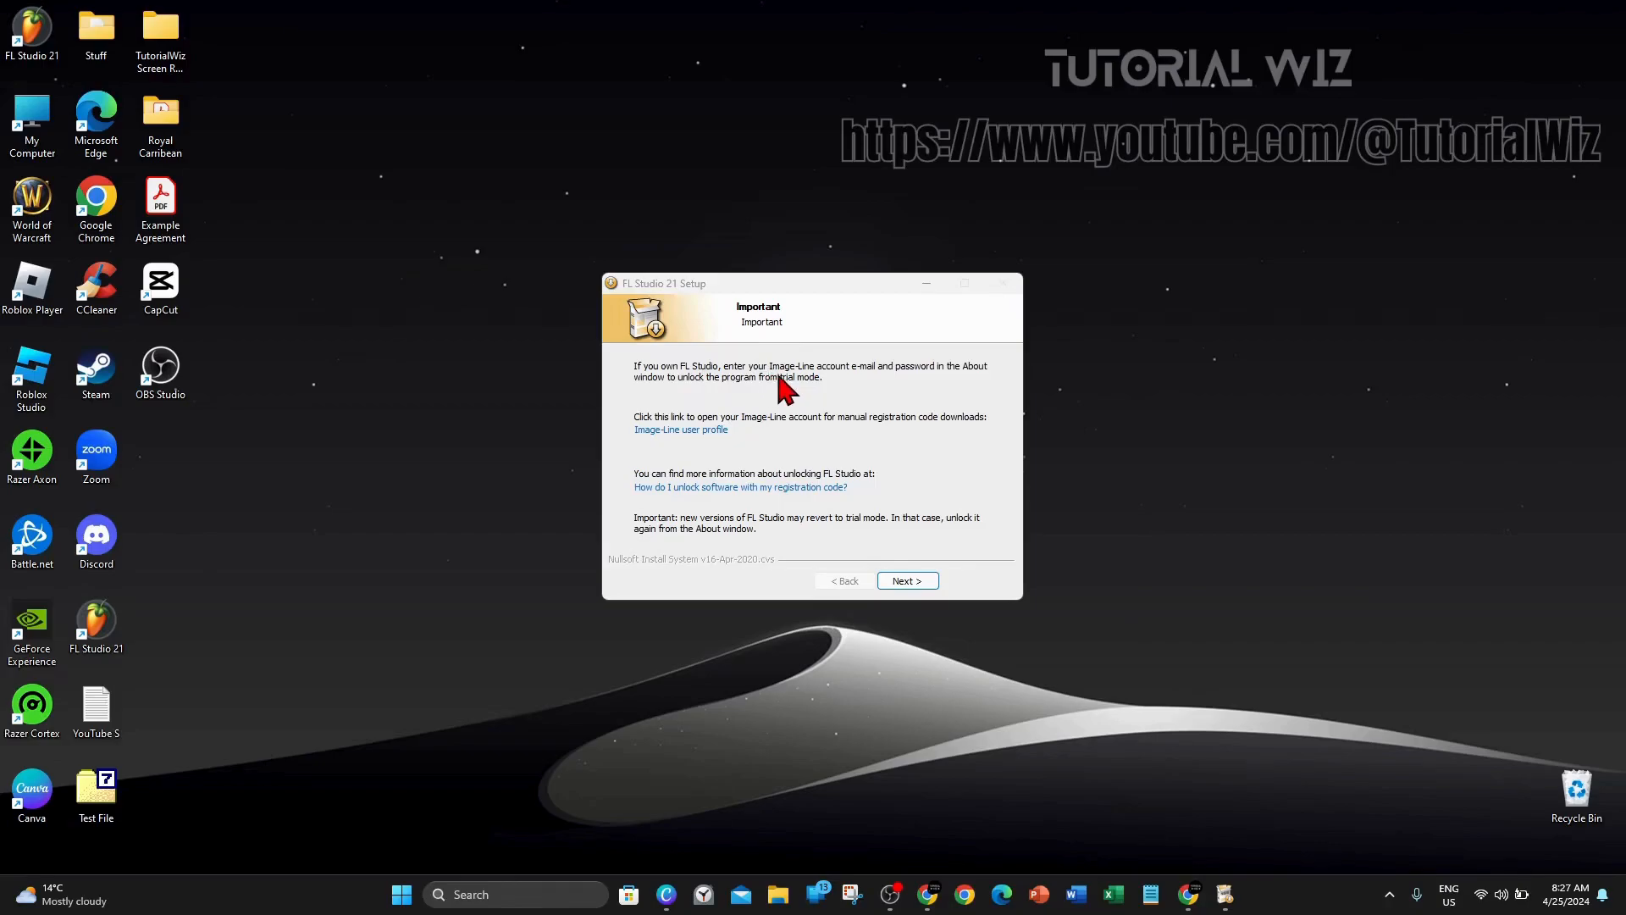
pyautogui.moveTo(972, 394)
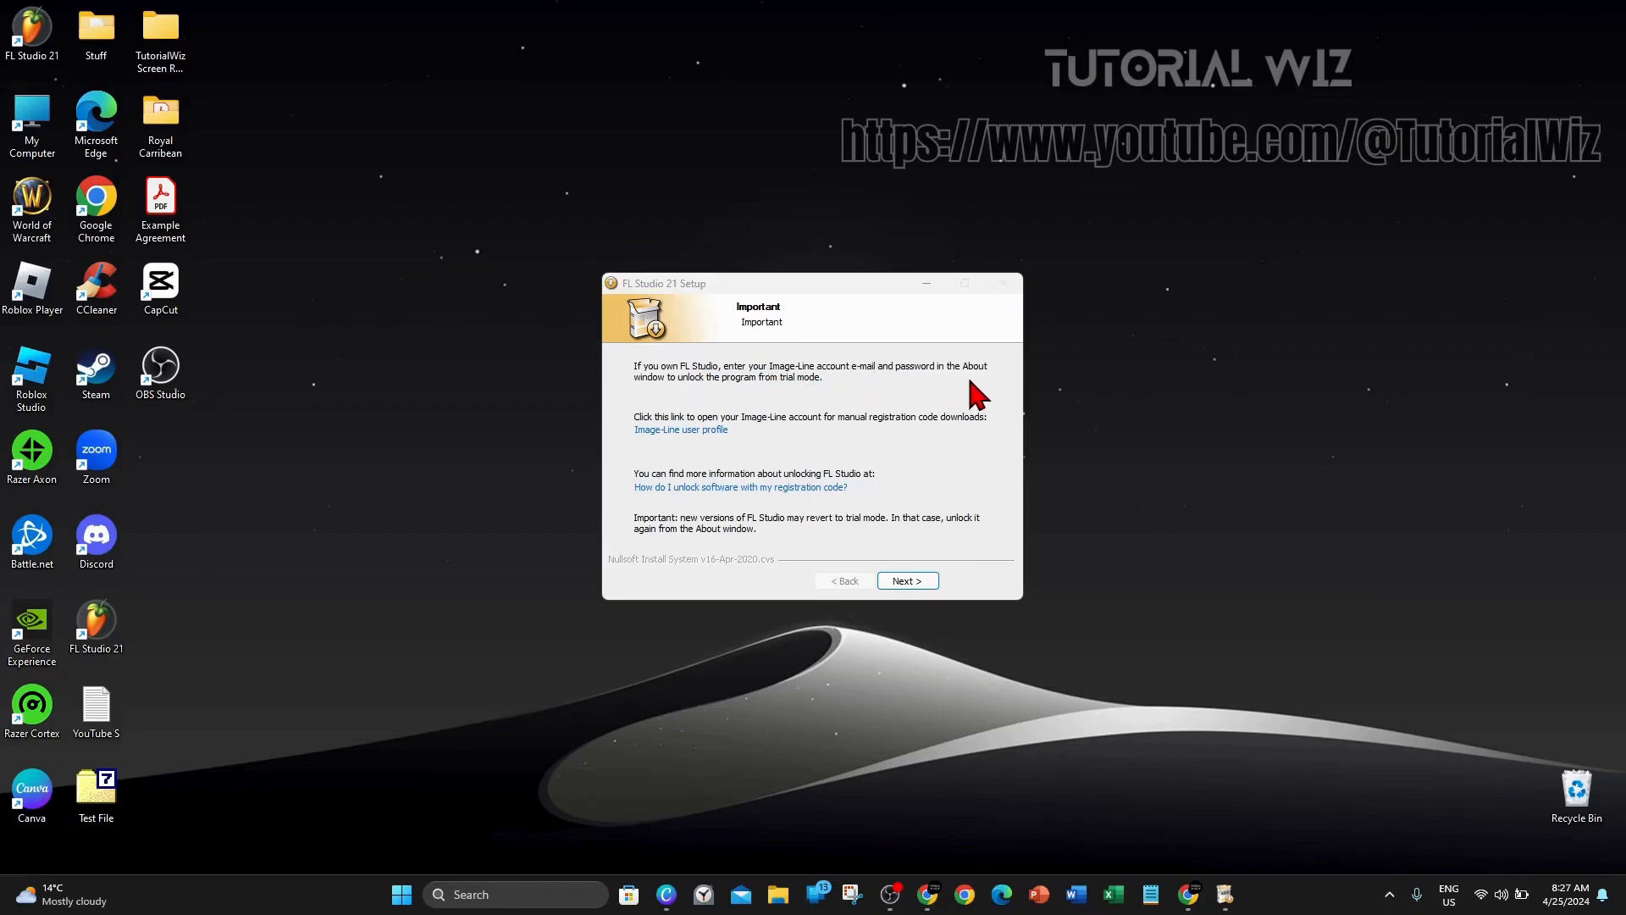
pyautogui.moveTo(824, 404)
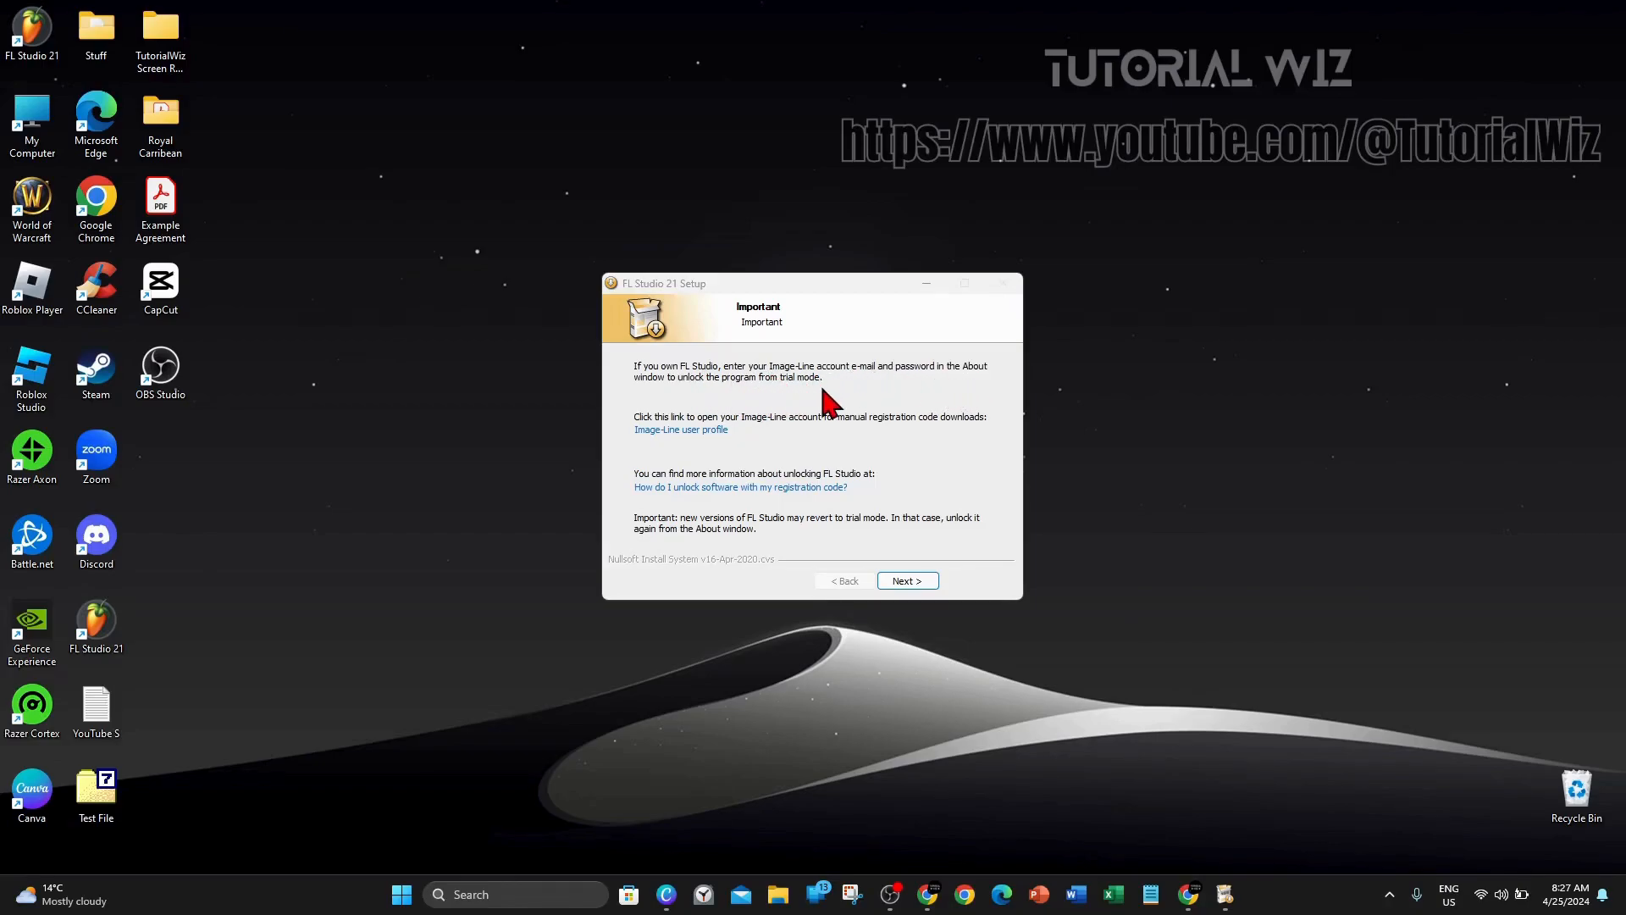
# - Skip the unlocking notes and FL Studio Mobile pages to the Completing Setup screen
pyautogui.click(907, 580)
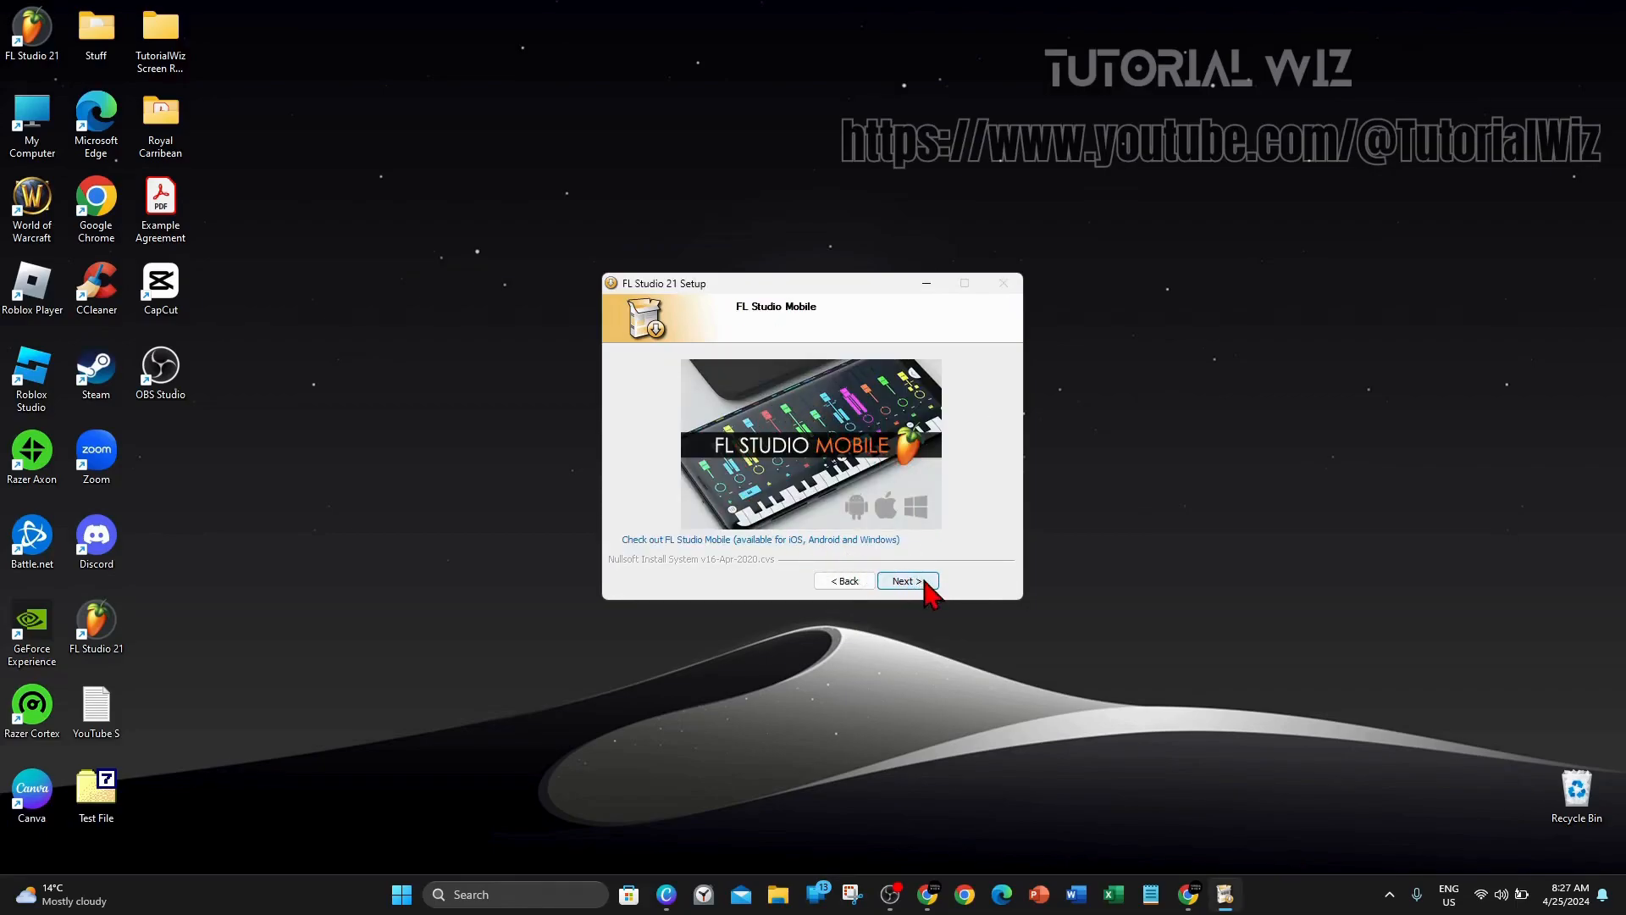
pyautogui.click(907, 580)
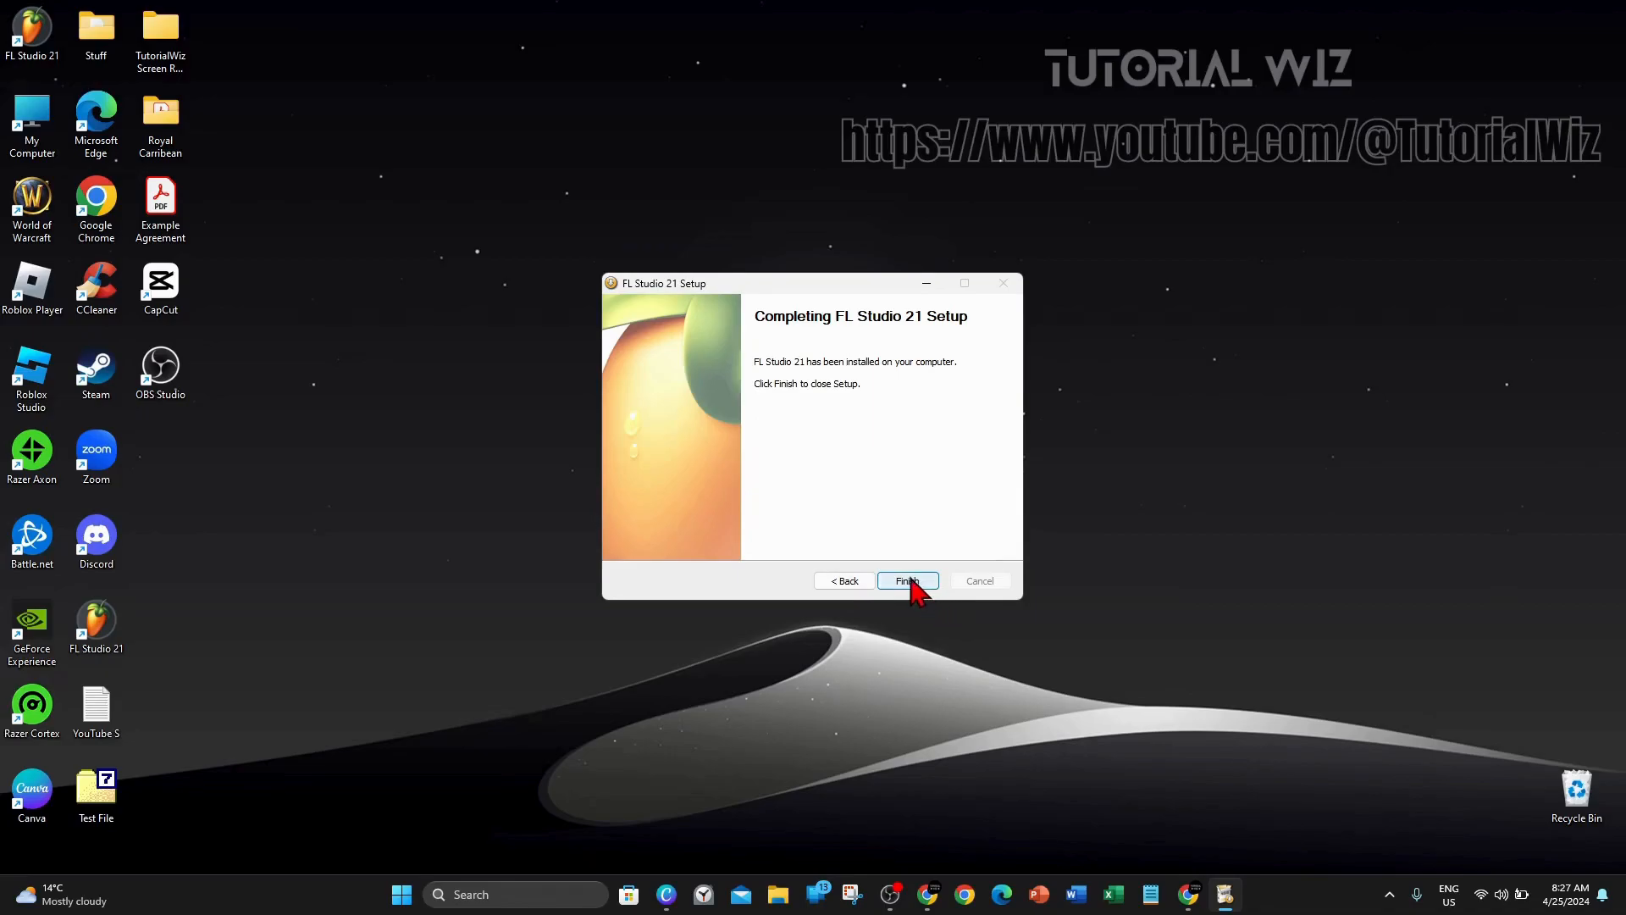
pyautogui.moveTo(942, 443)
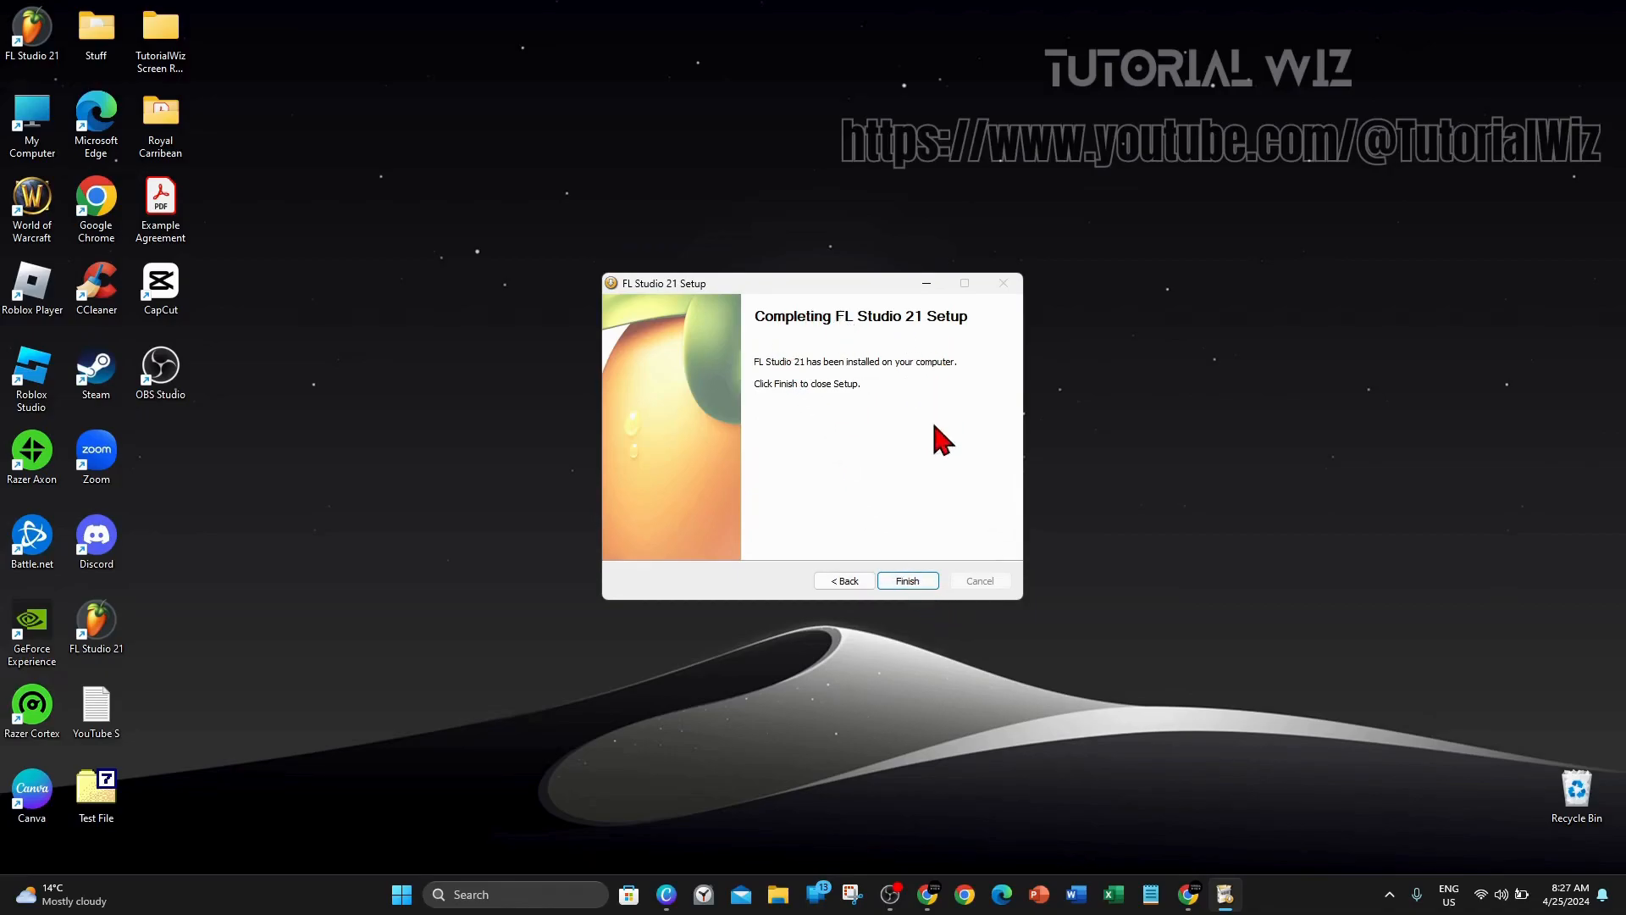
# - Finish and close the FL Studio 21 Setup wizard
pyautogui.click(908, 581)
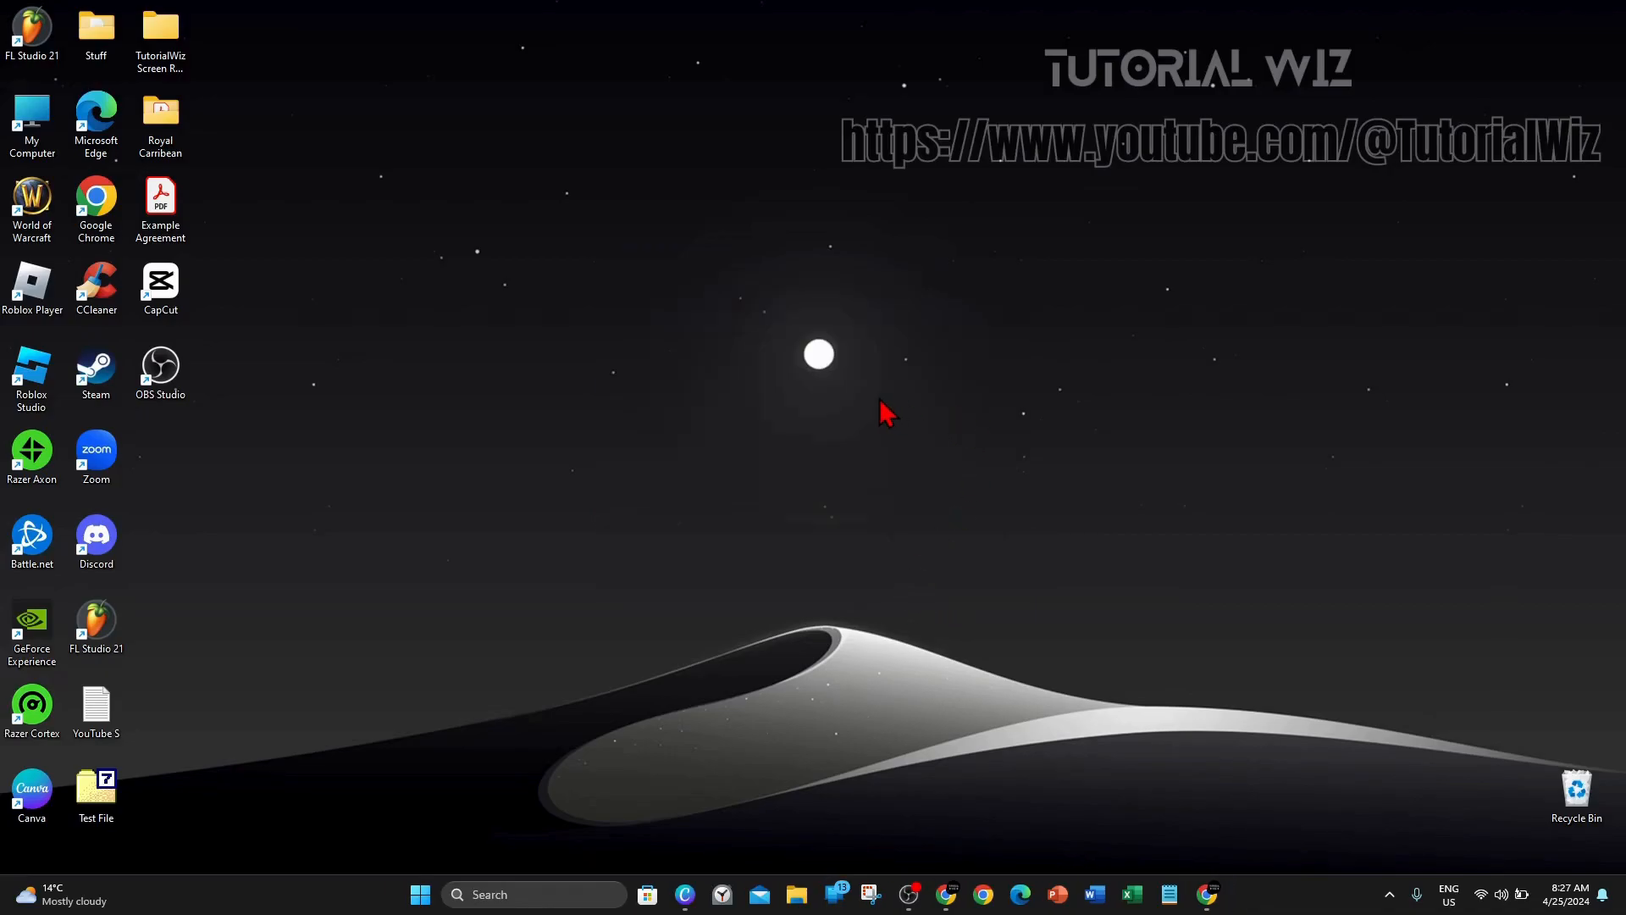
pyautogui.moveTo(737, 417)
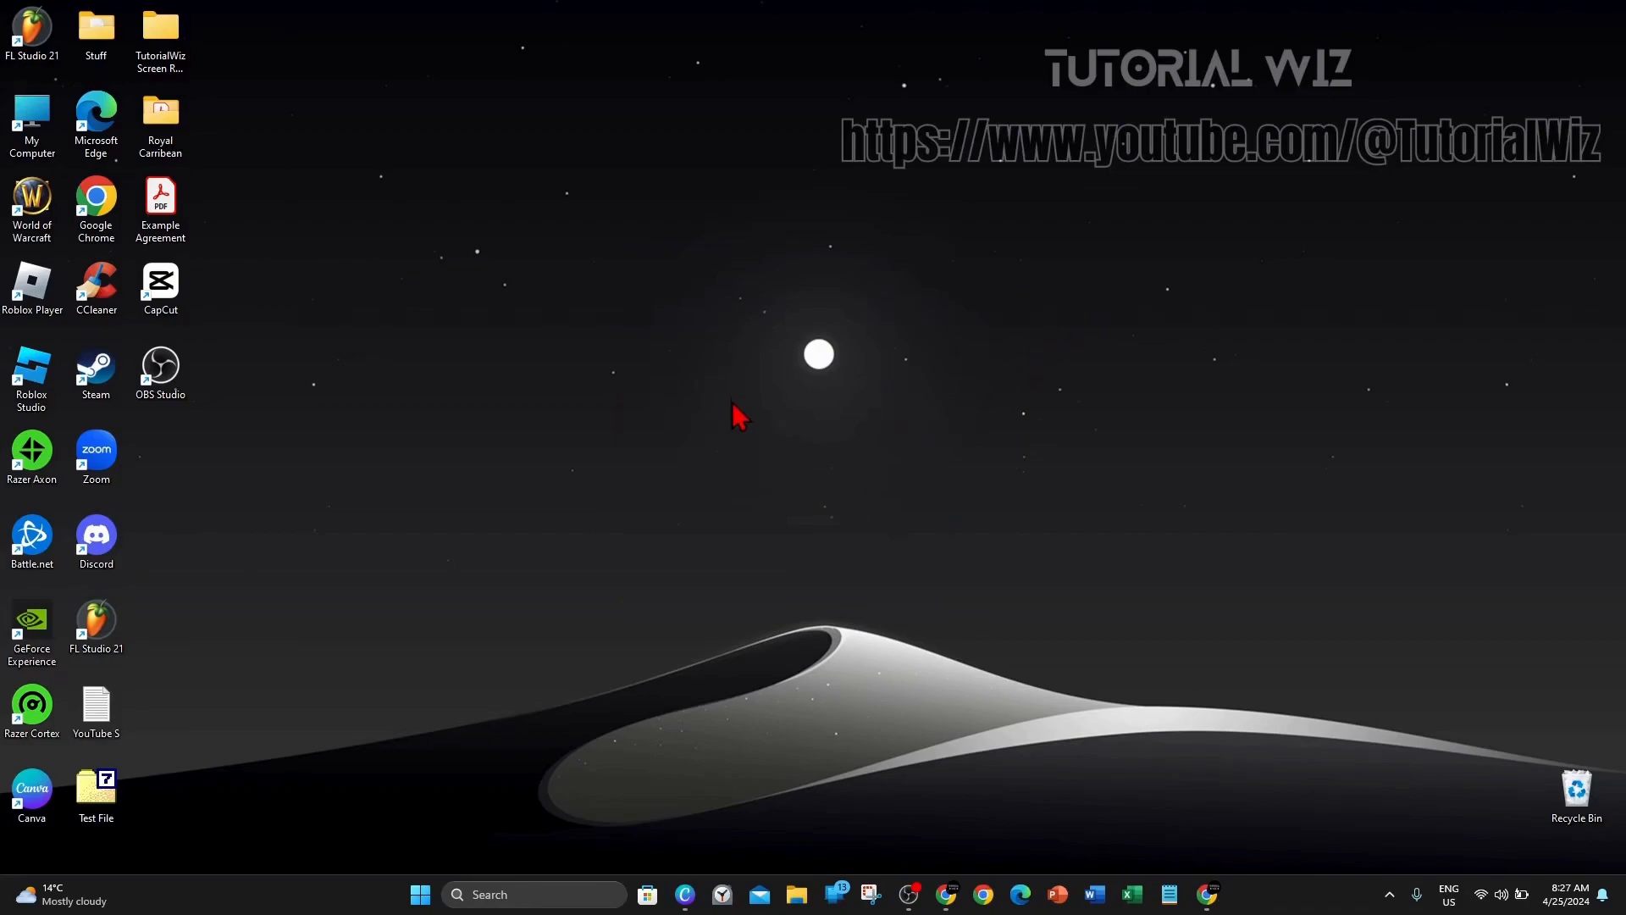
pyautogui.moveTo(546, 338)
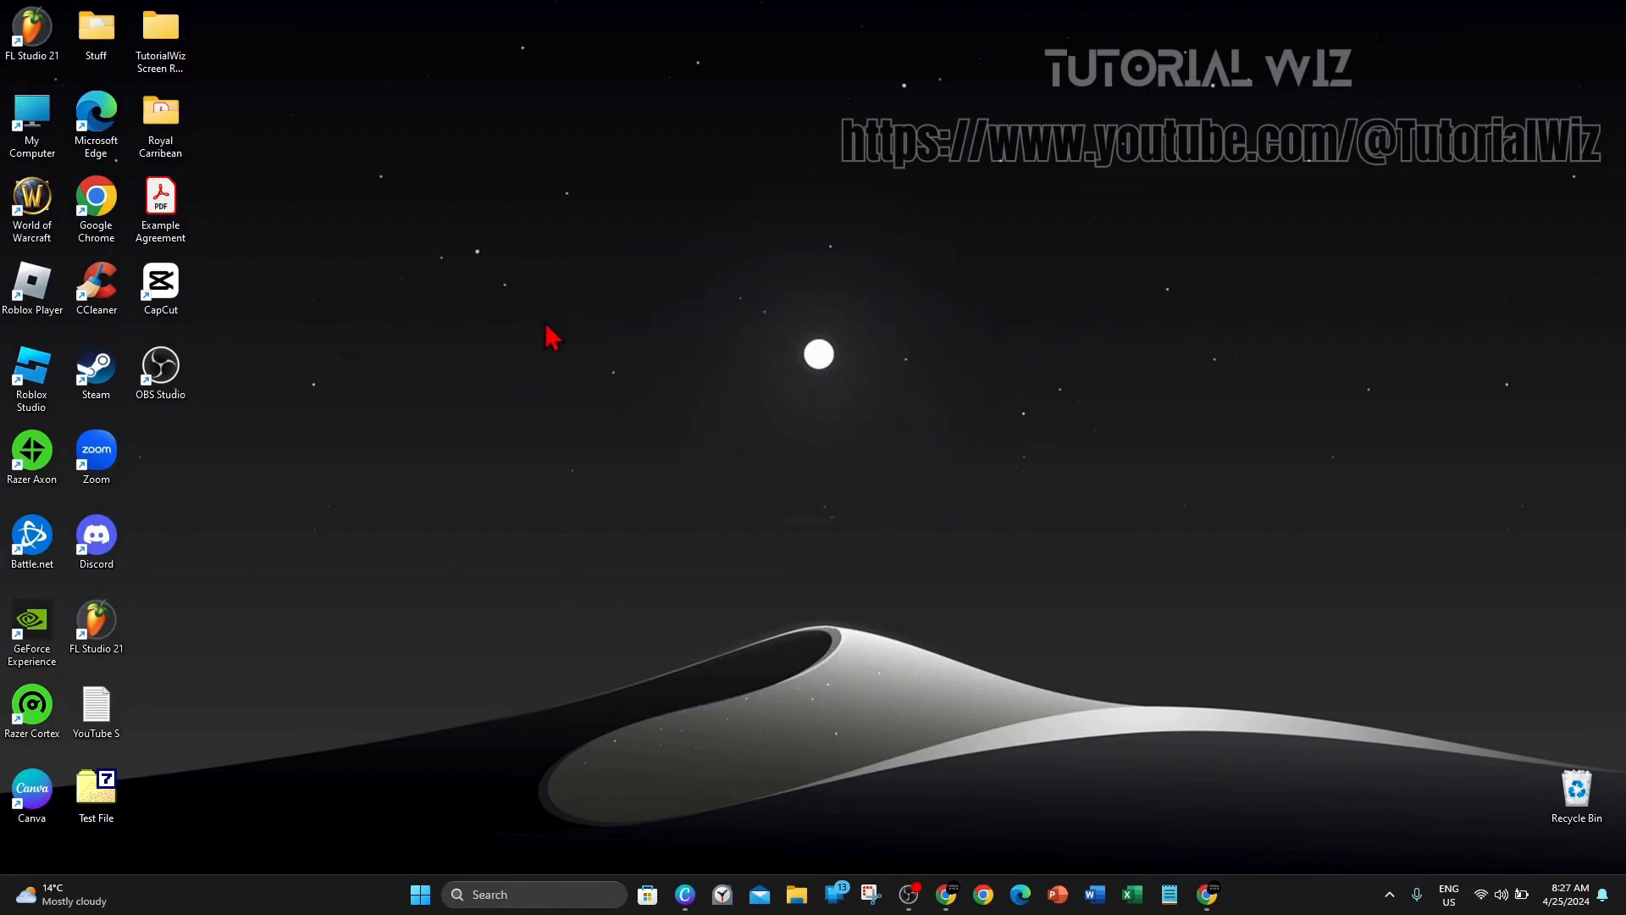
pyautogui.moveTo(1194, 652)
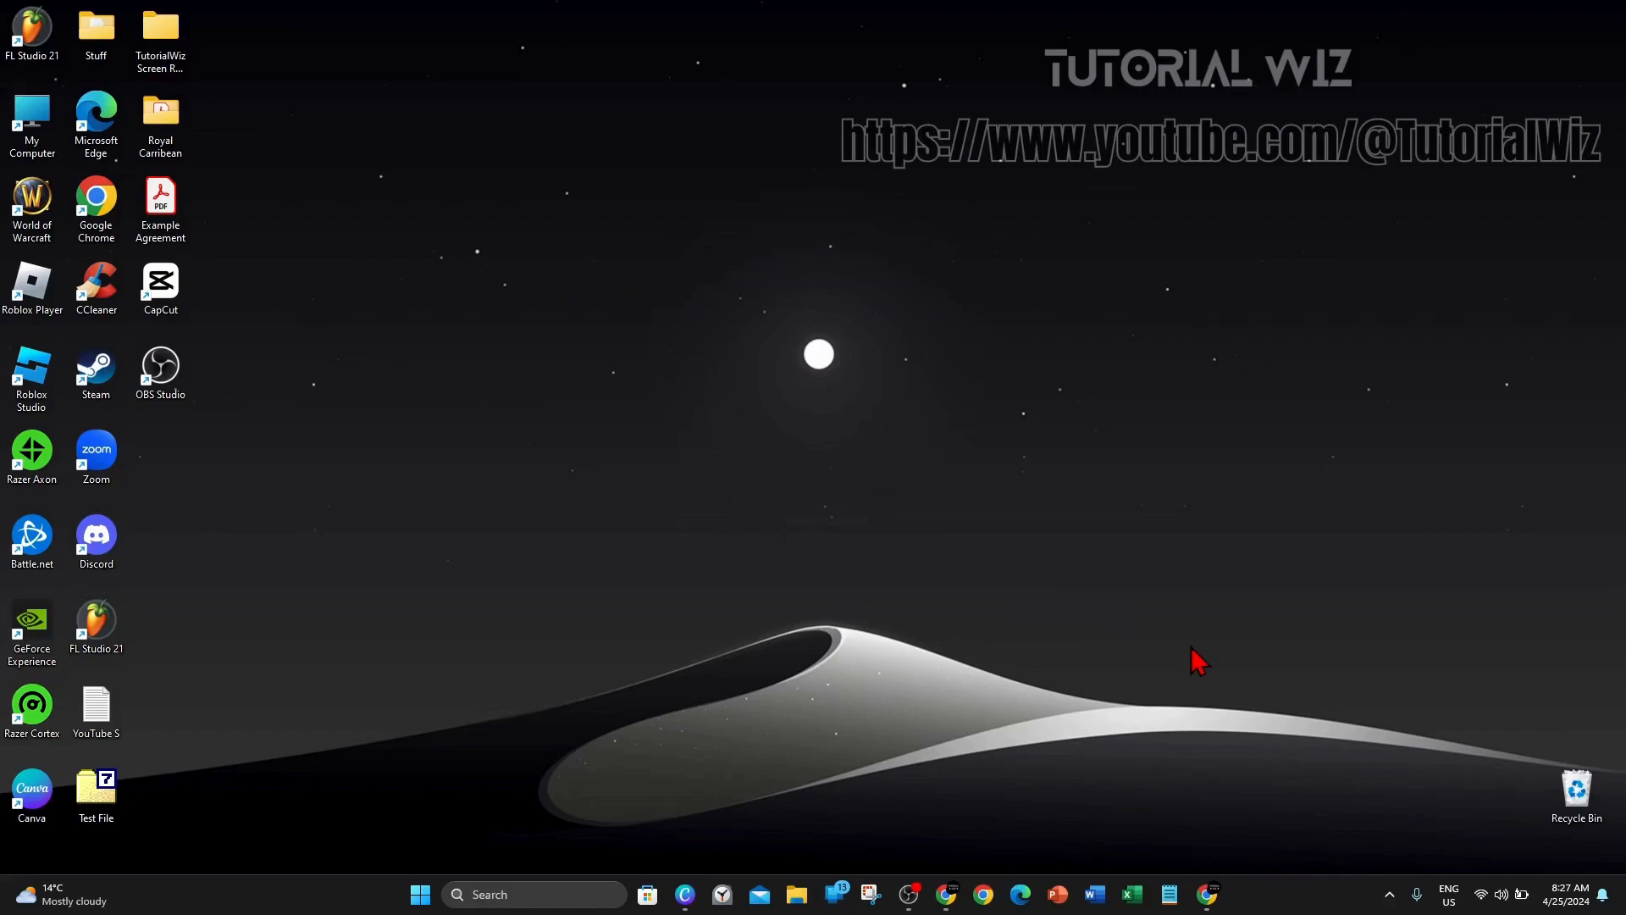
pyautogui.moveTo(613, 286)
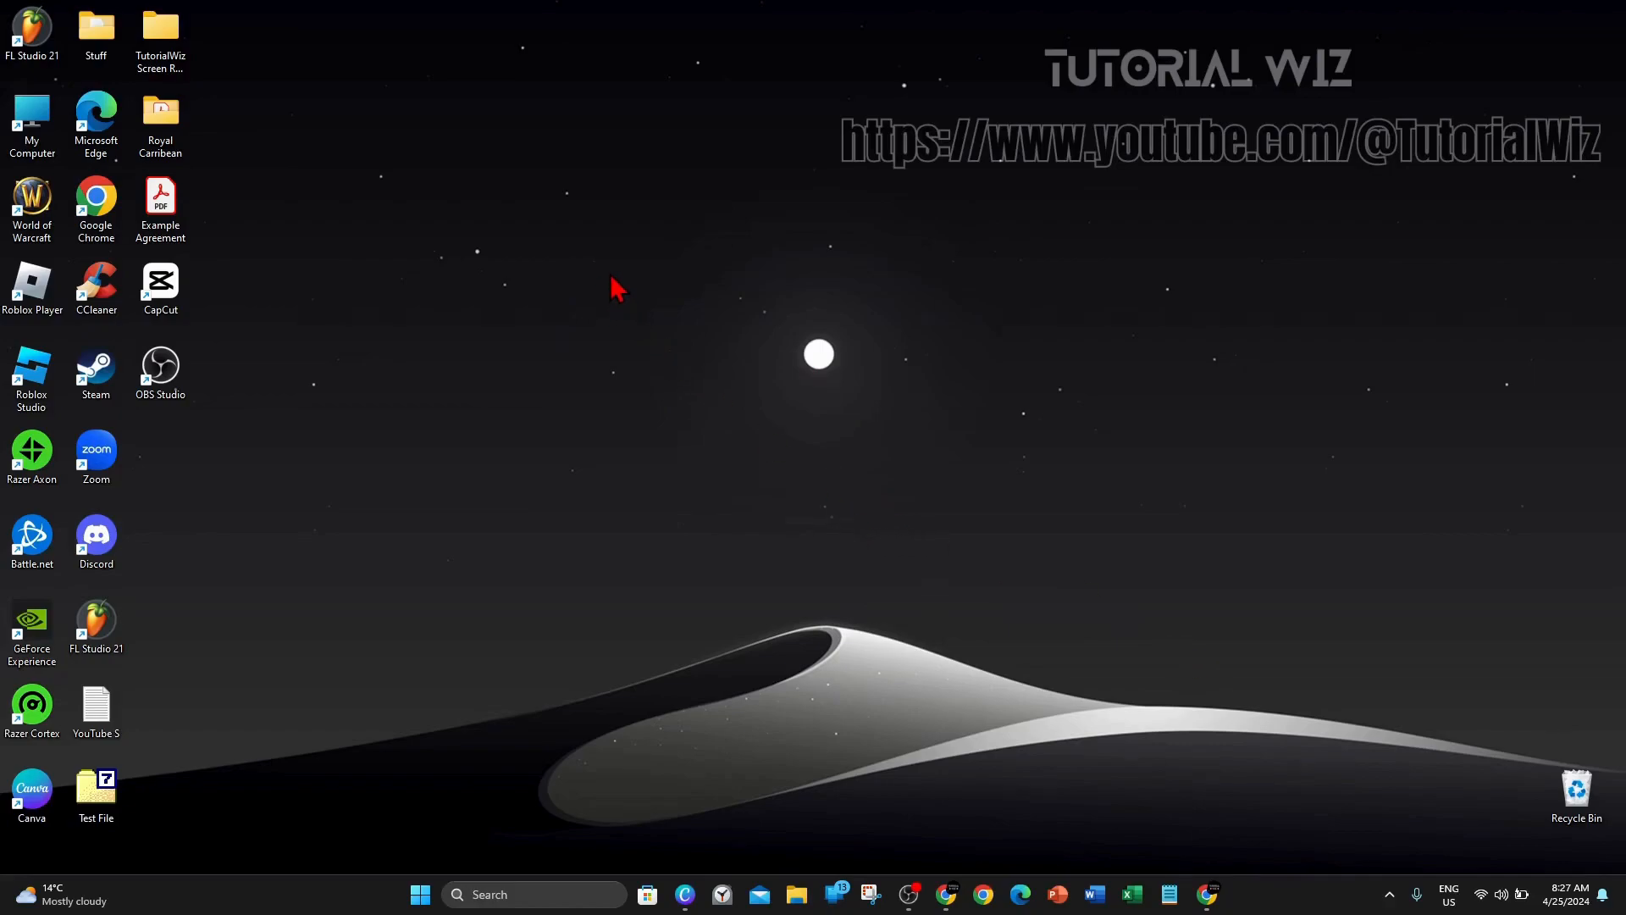
pyautogui.moveTo(1269, 667)
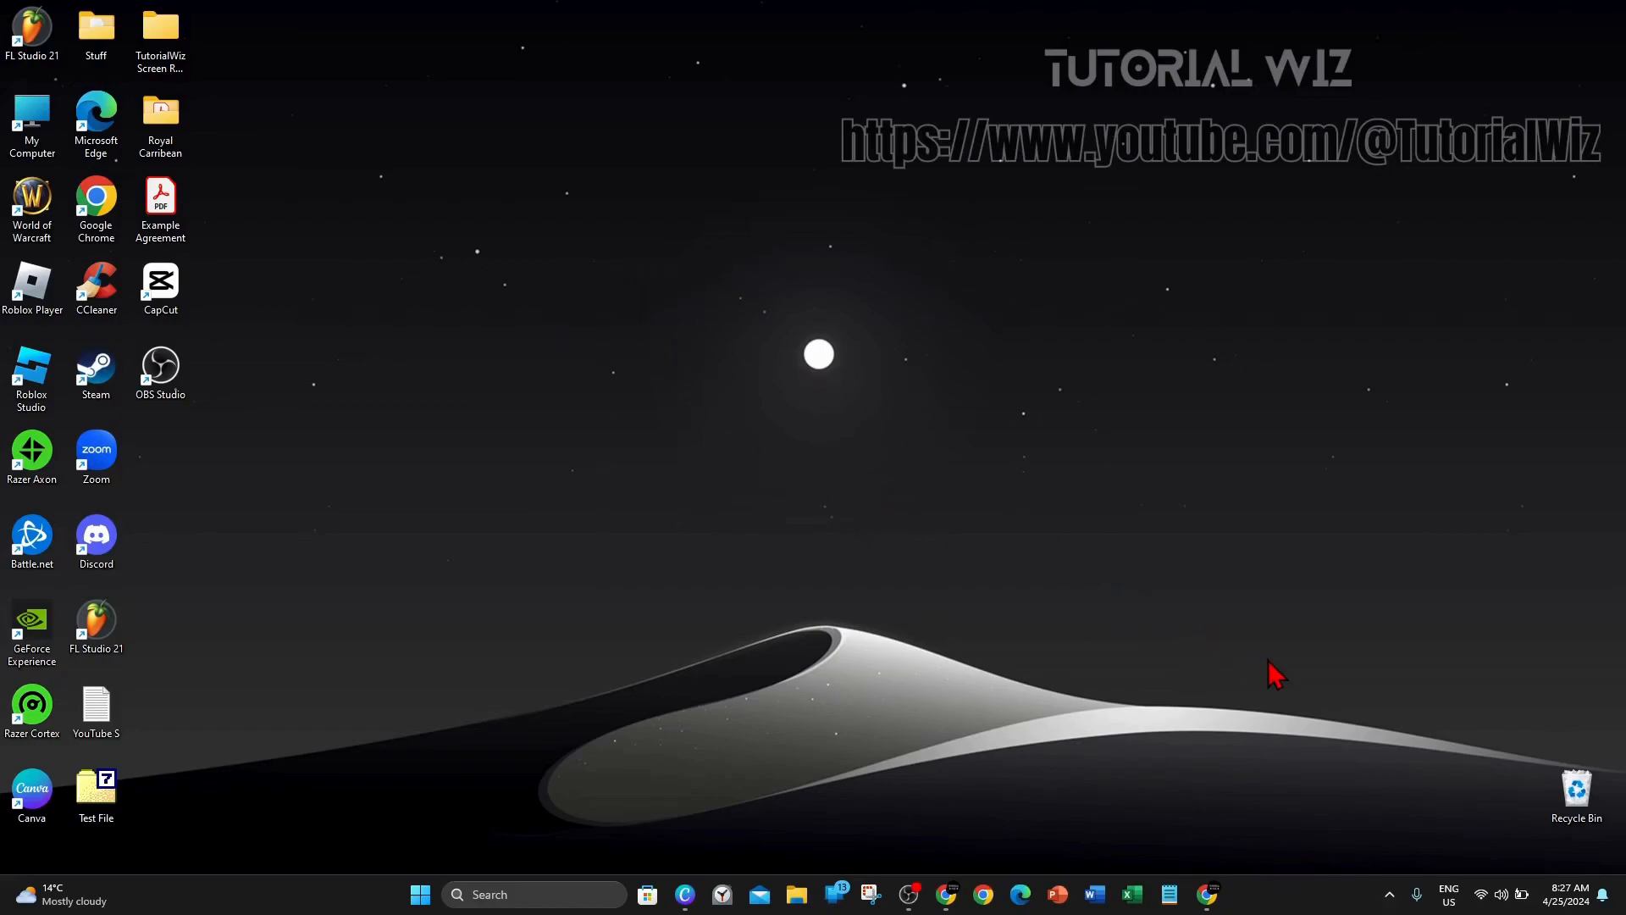
pyautogui.moveTo(1079, 565)
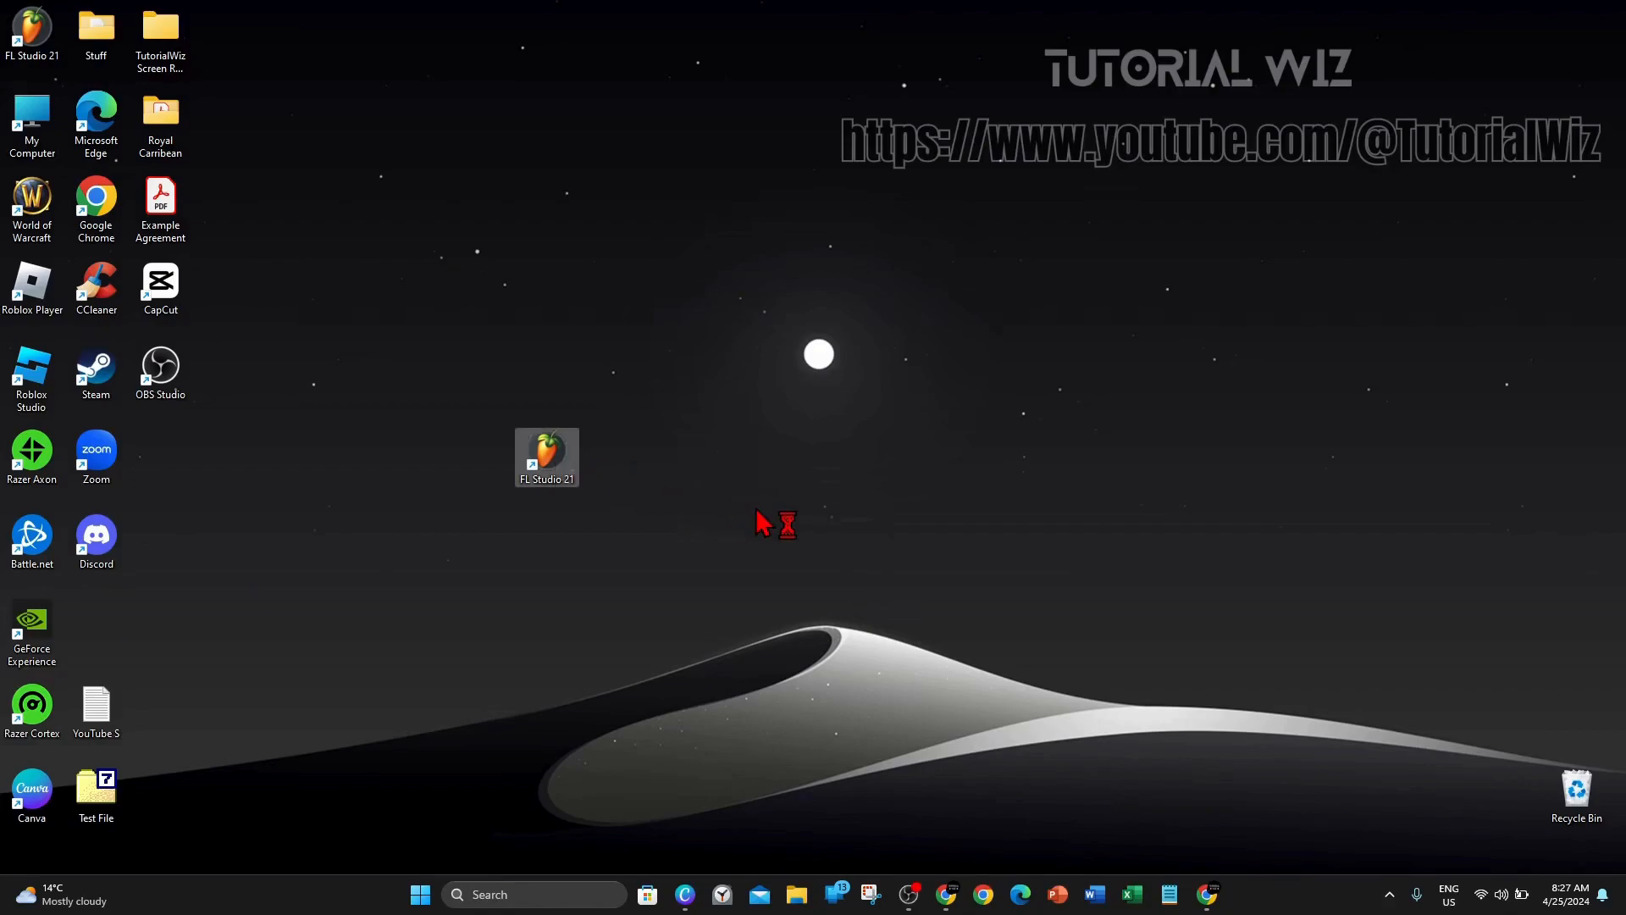
pyautogui.moveTo(693, 461)
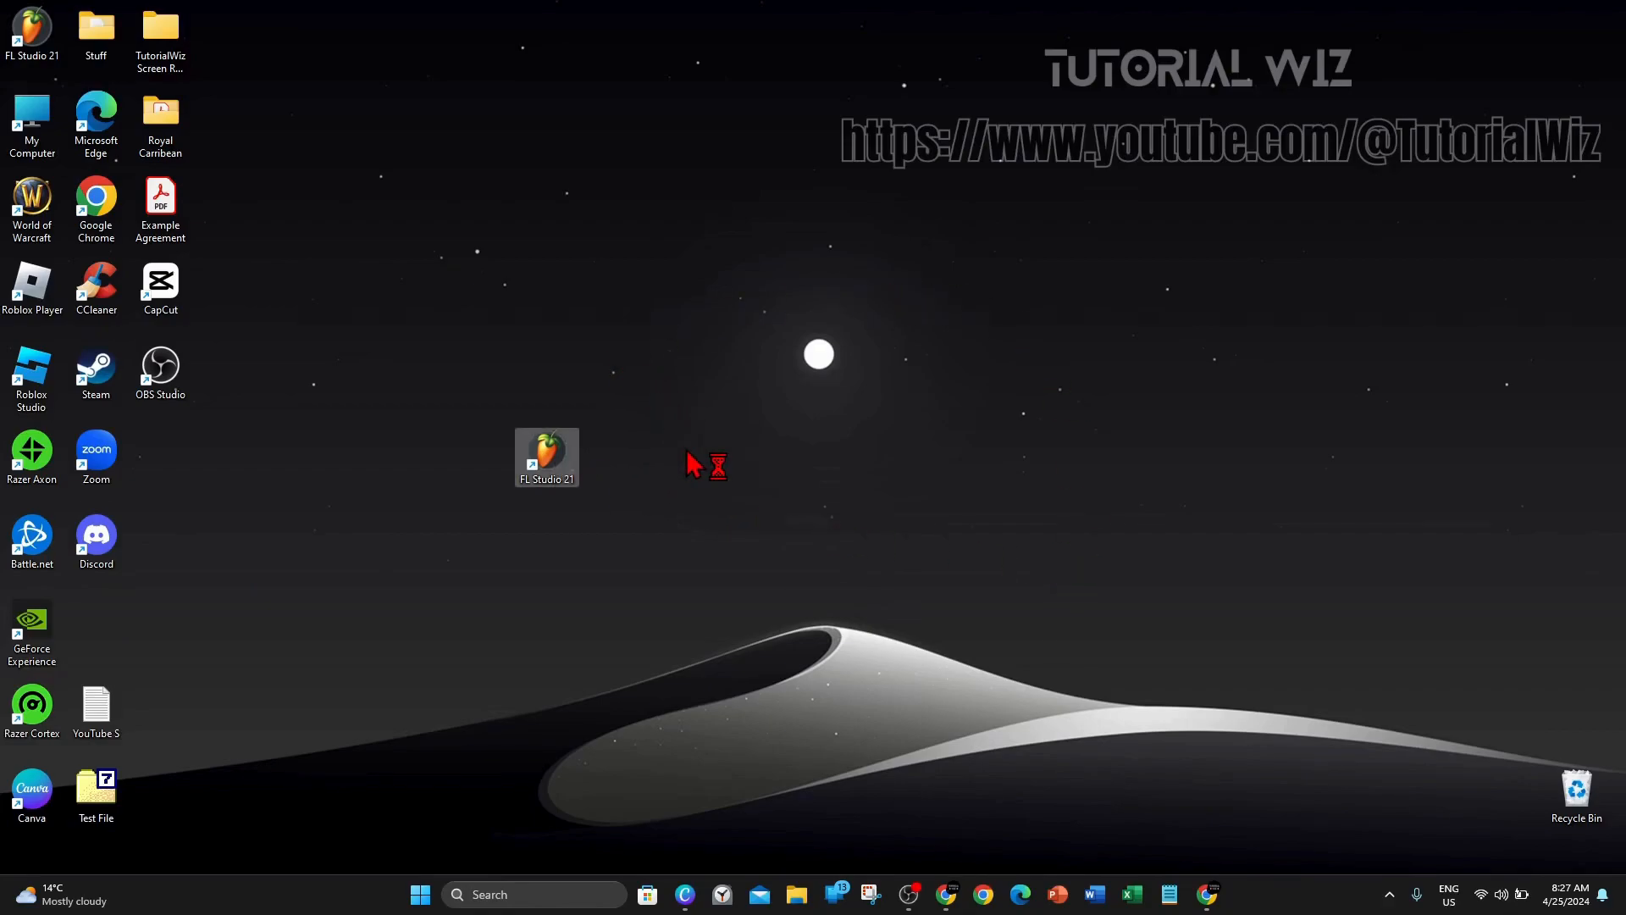
# - Launch FL Studio 21 from the desktop shortcut and select the trial dialog's e-mail field
pyautogui.doubleClick(546, 454)
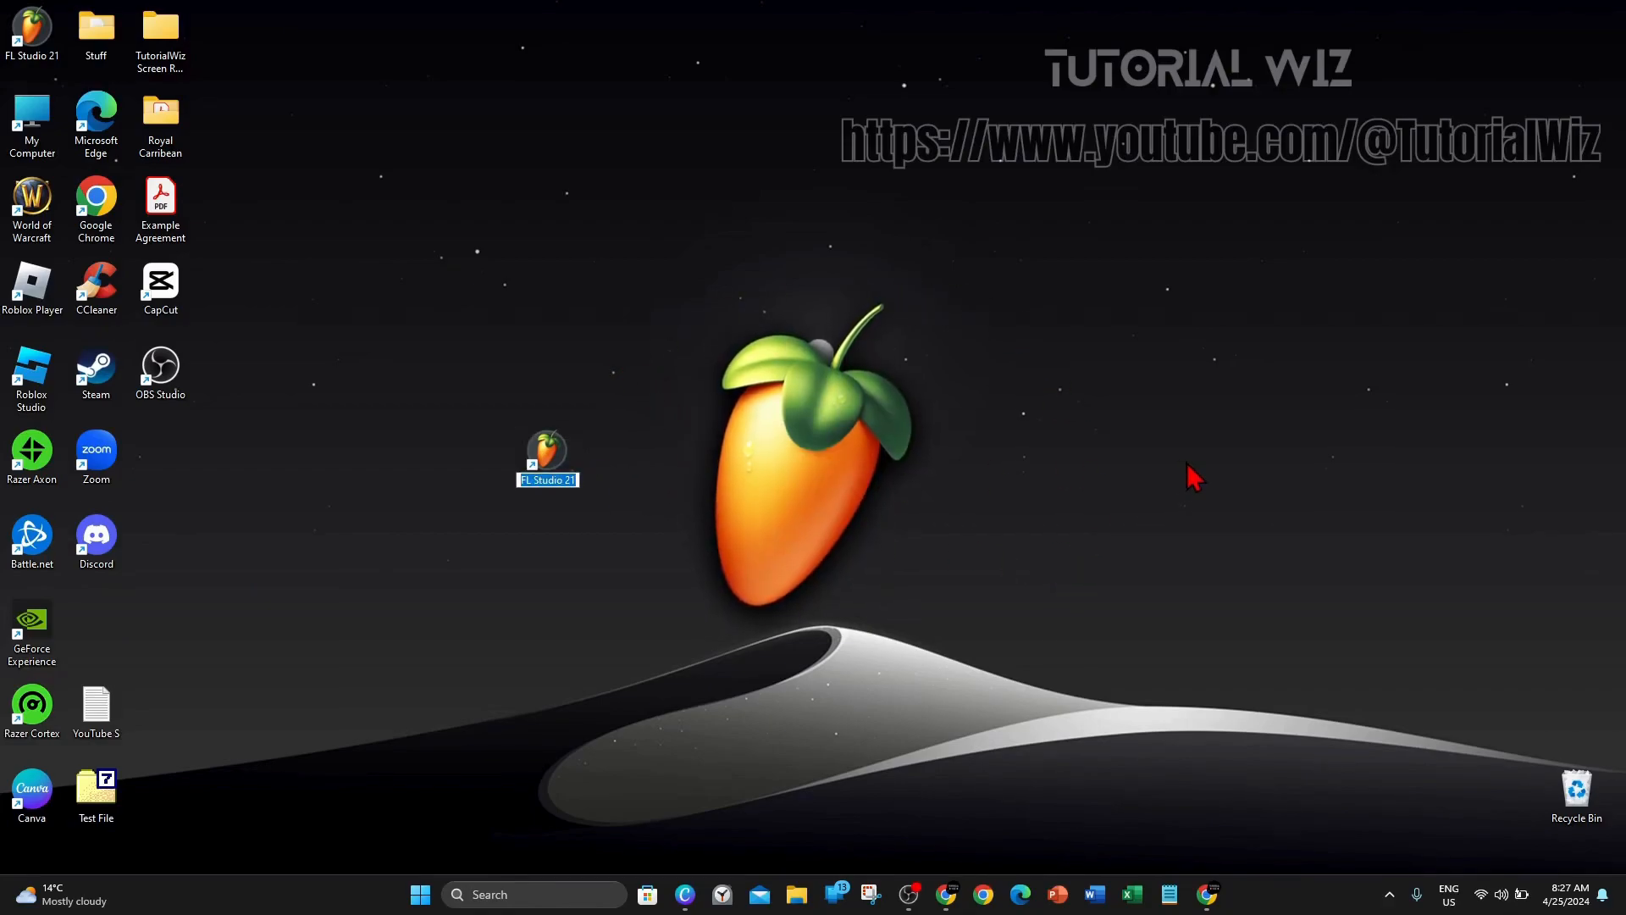
pyautogui.doubleClick(544, 450)
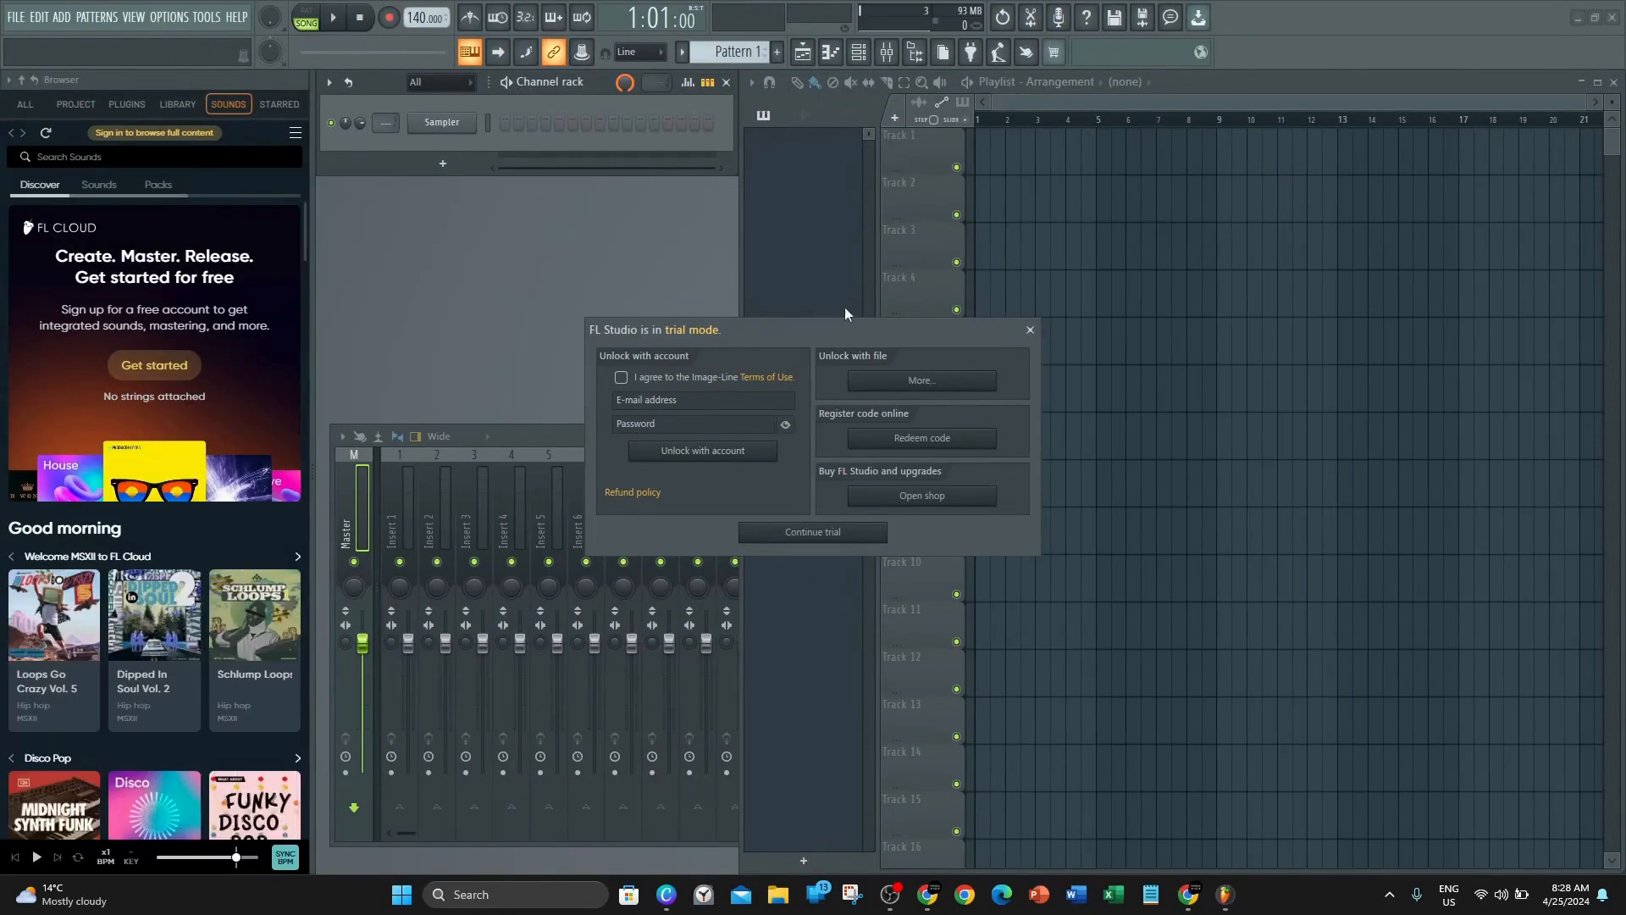
pyautogui.click(702, 399)
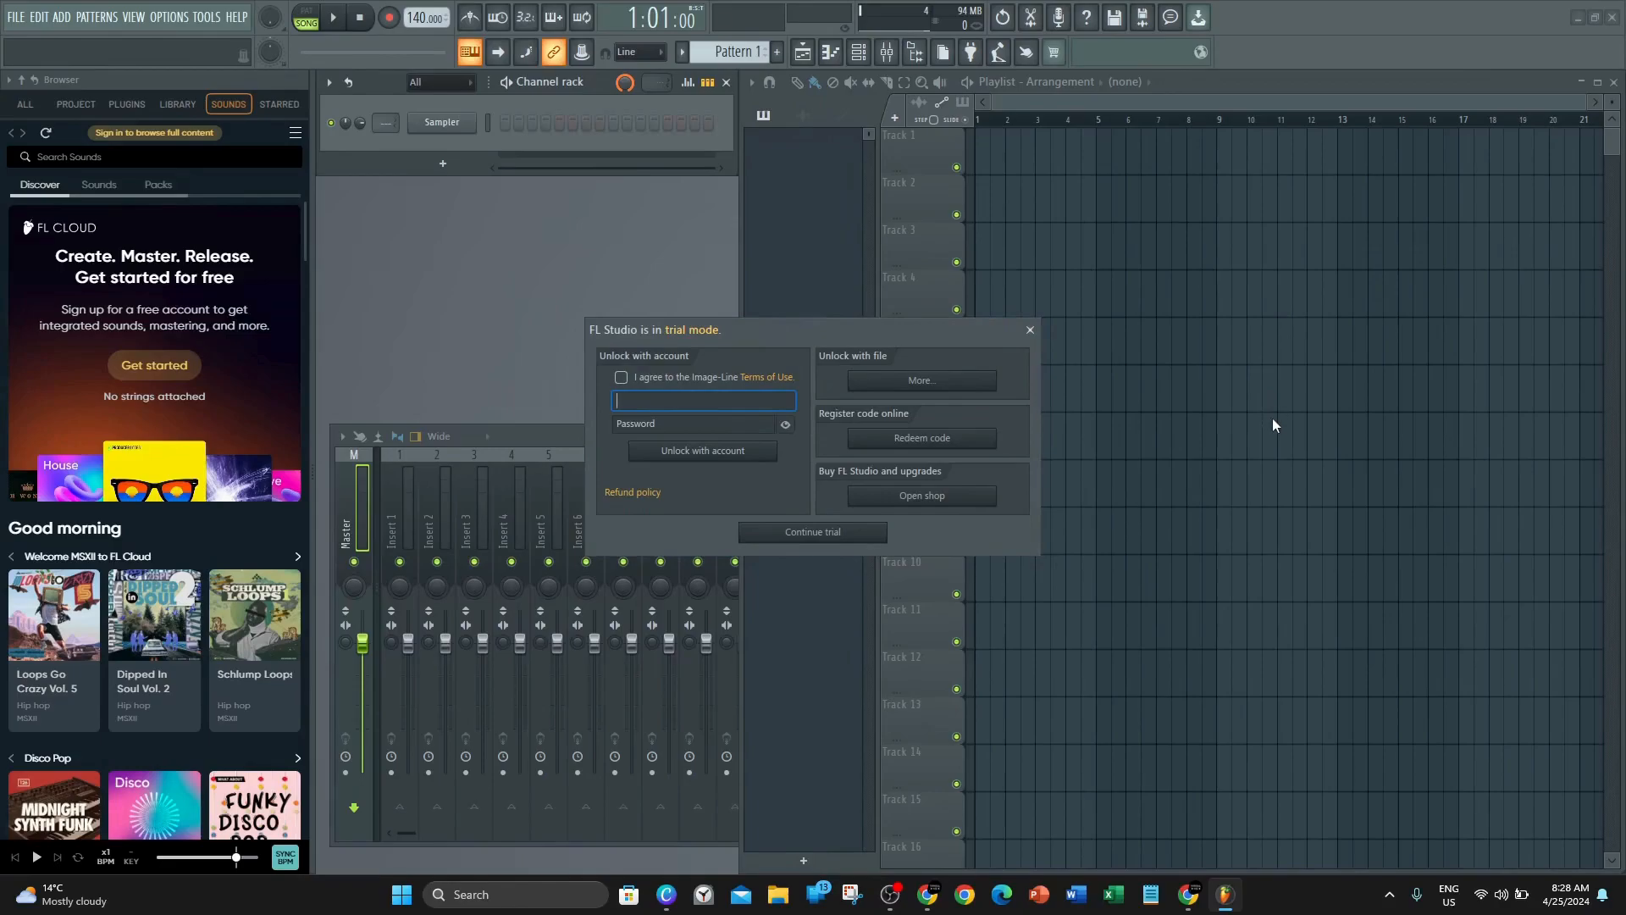
pyautogui.moveTo(1046, 347)
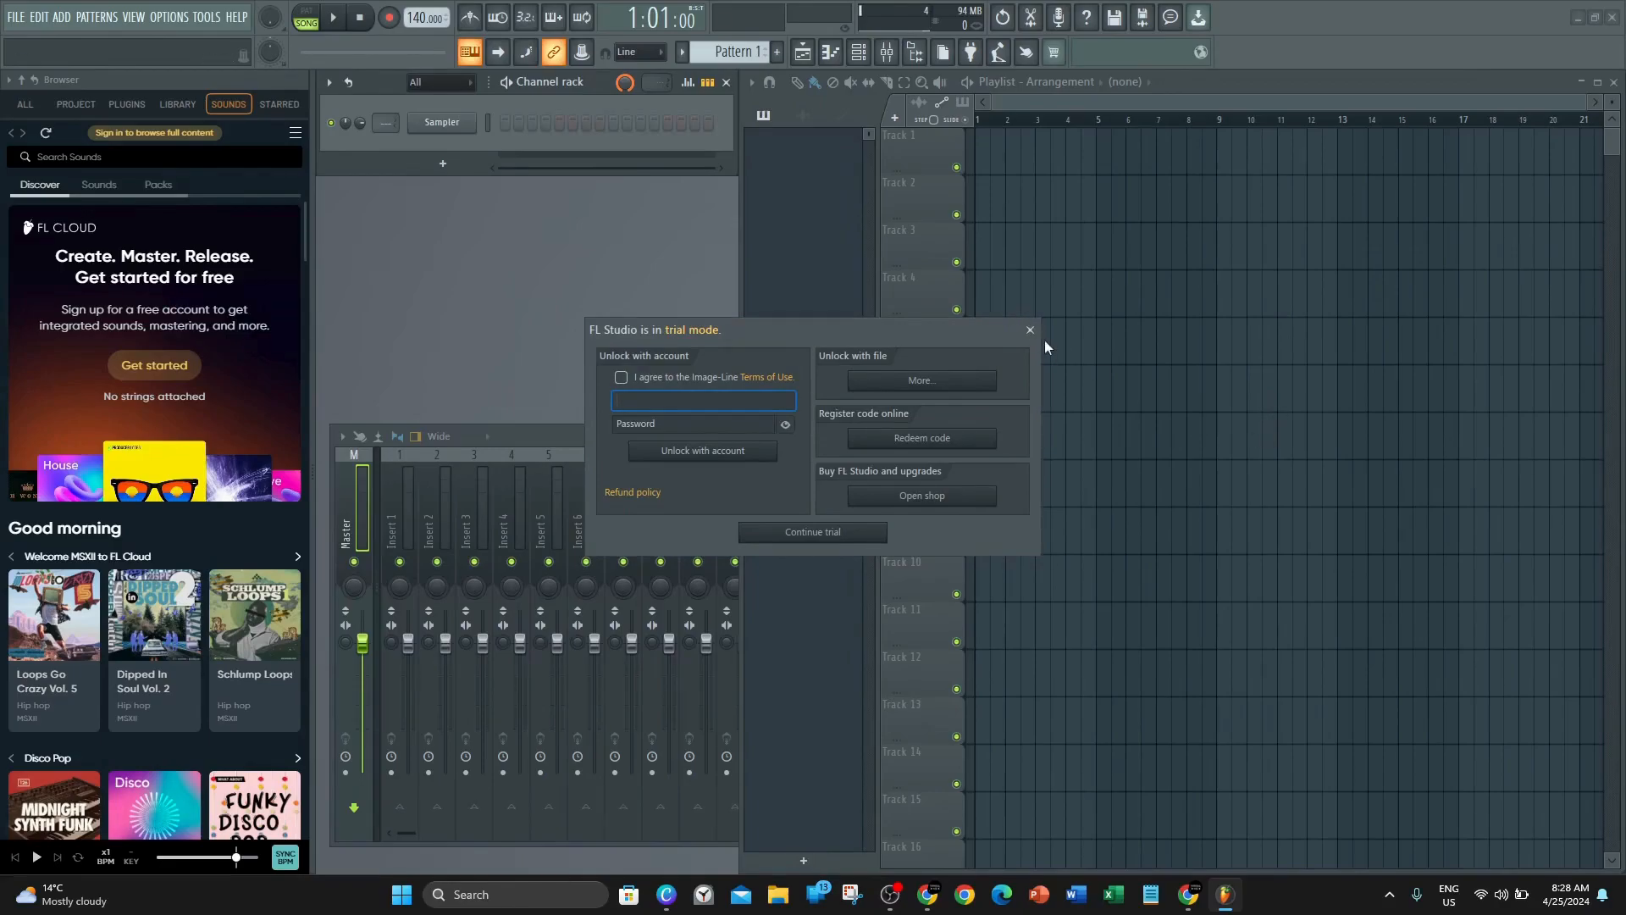